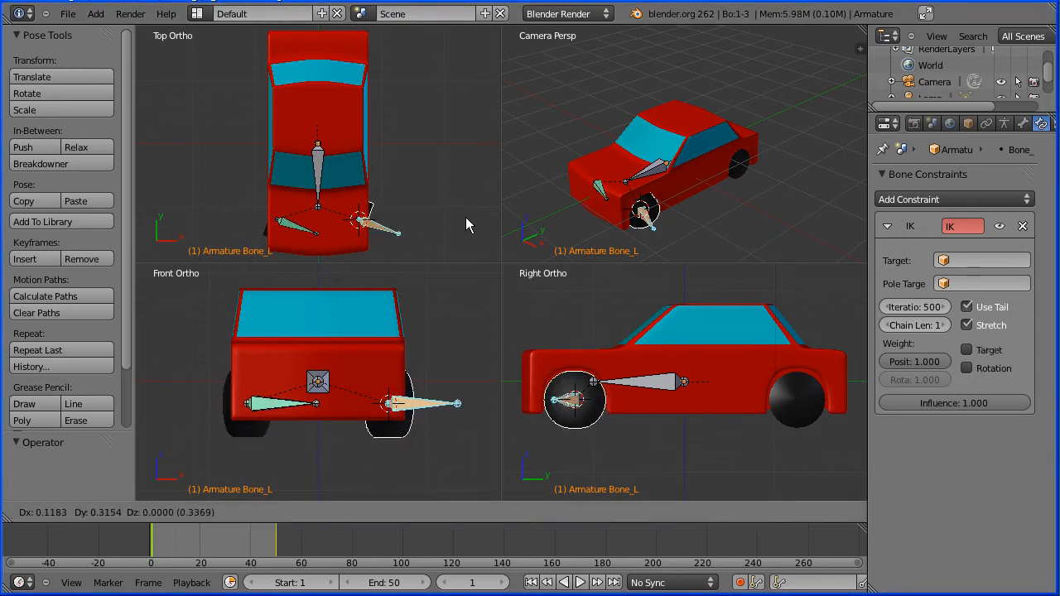
# Step: Replace the rigged red car file with a new default cube, camera and lamp scene
pyautogui.moveTo(468, 225); pyautogui.dragTo(447, 228)
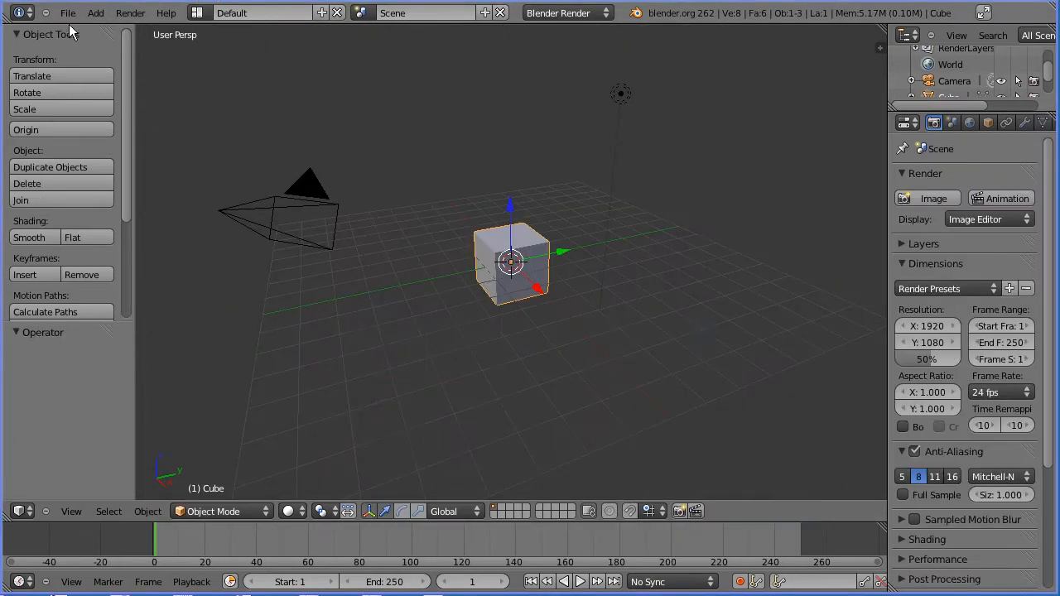
# Step: Open the red car .blend file and switch to Quad View
pyautogui.click(76, 14)
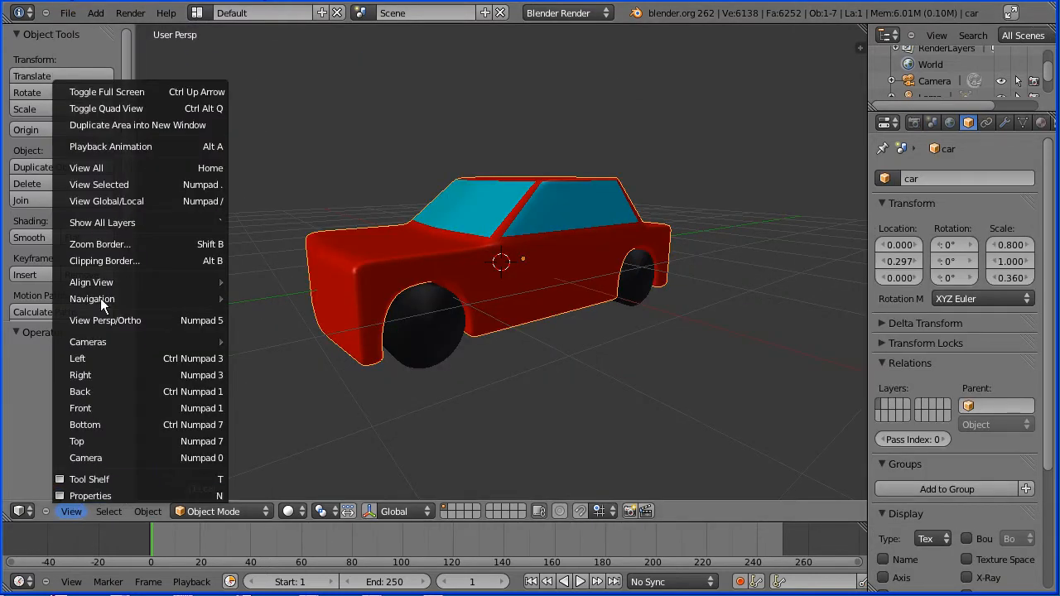
pyautogui.click(106, 109)
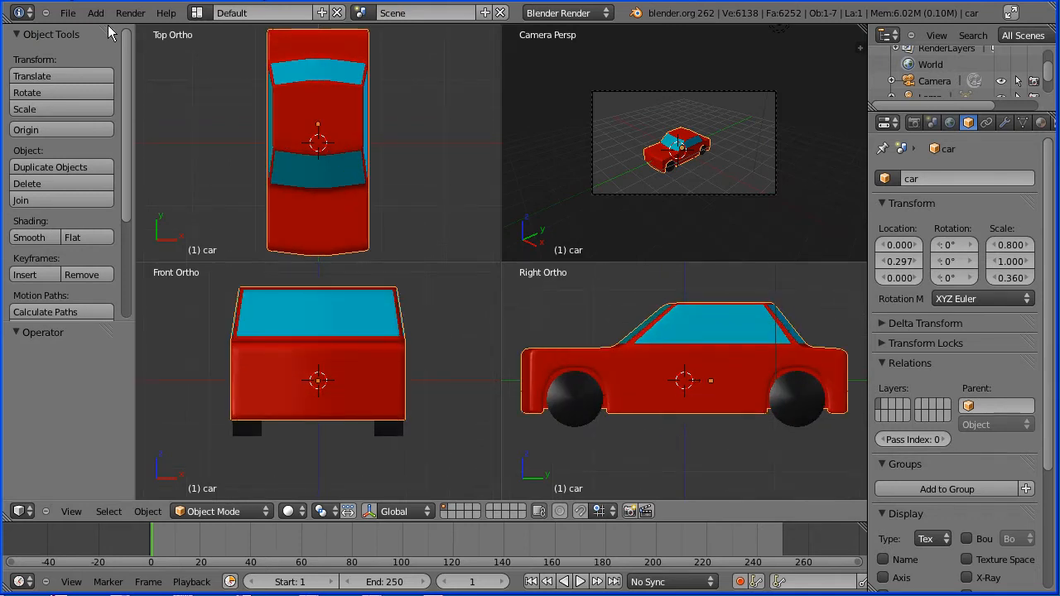
# Step: Add a single-bone armature, enable X-Ray, and rotate it -90° on X
pyautogui.click(96, 13)
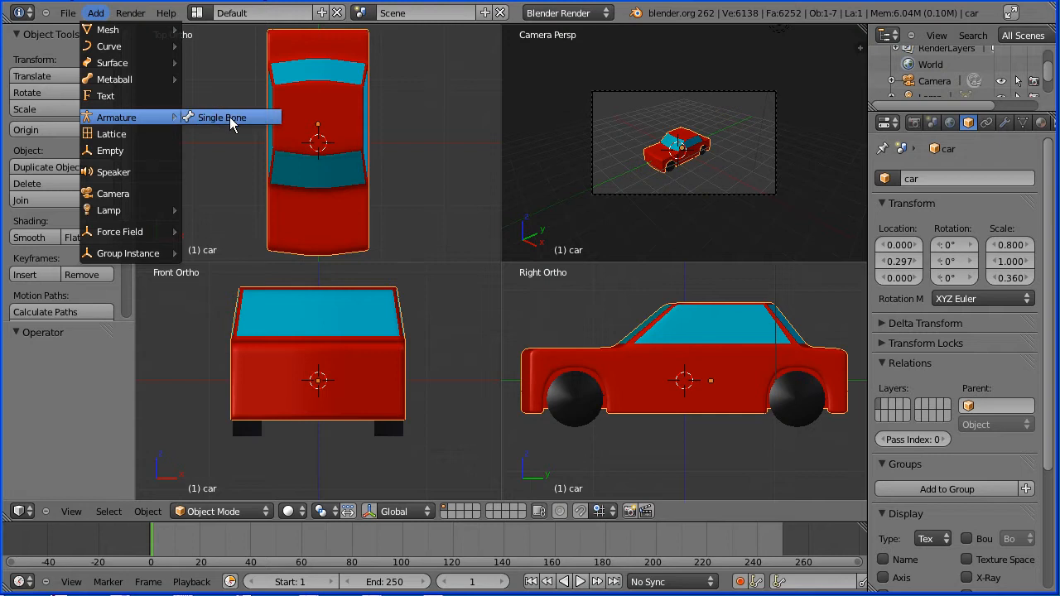
pyautogui.click(221, 117)
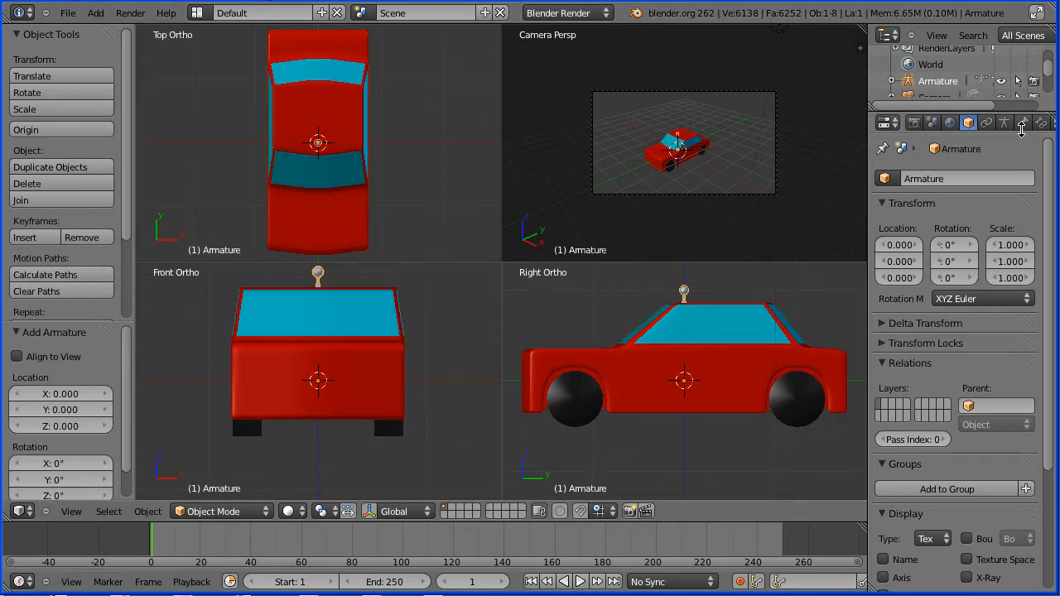
pyautogui.click(1005, 123)
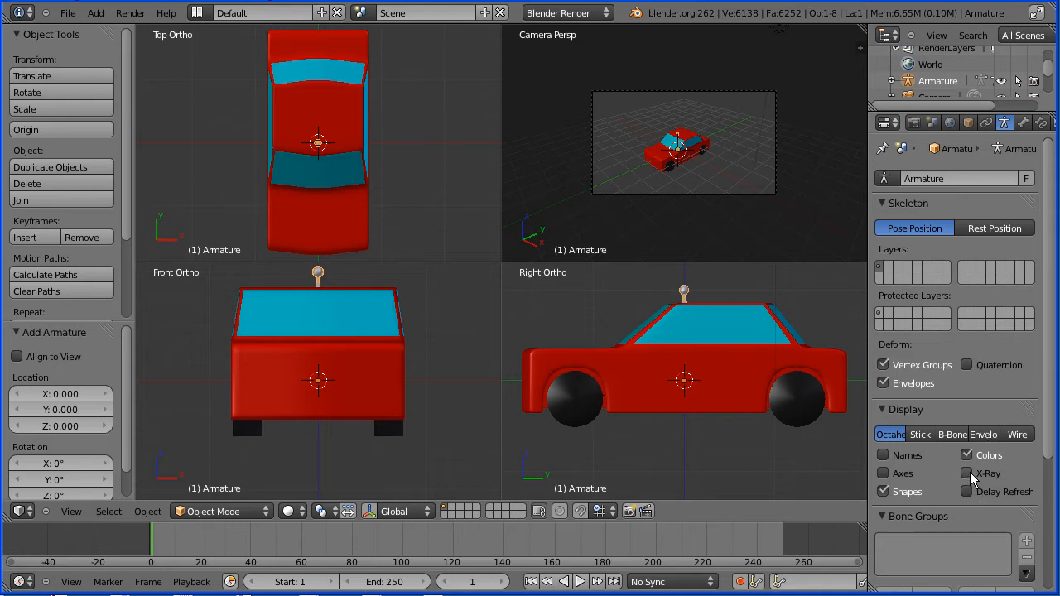
pyautogui.click(965, 473)
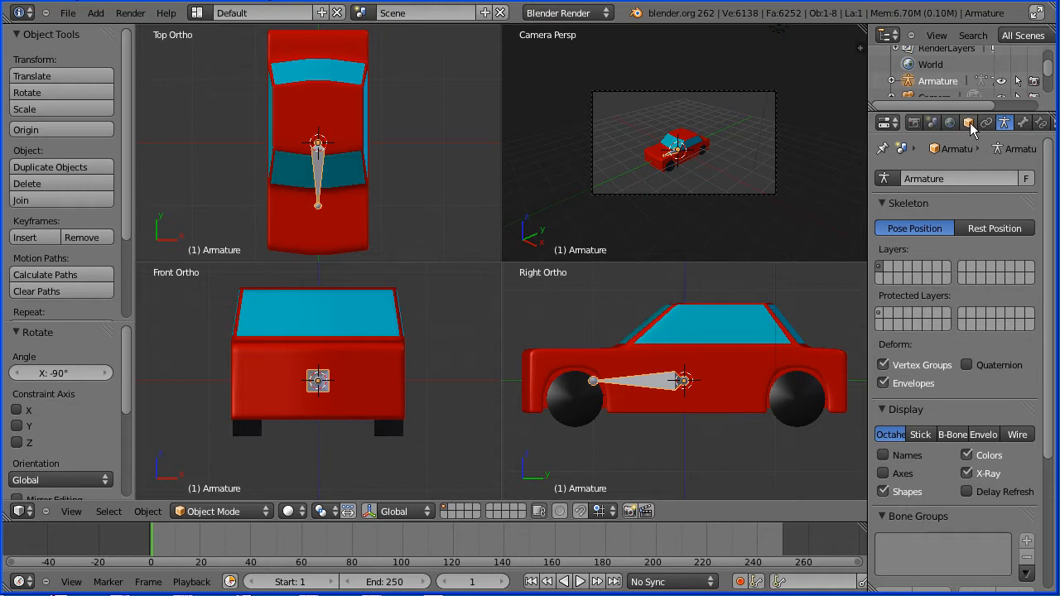
pyautogui.click(968, 122)
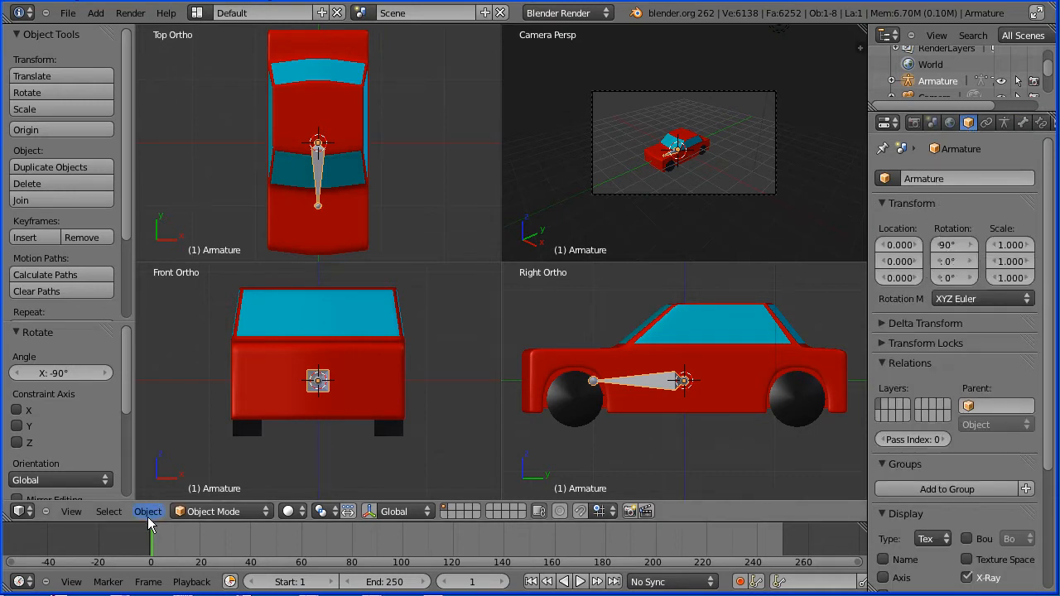
# Step: Apply the armature's rotation to 0° and parent it to the car object
pyautogui.click(147, 512)
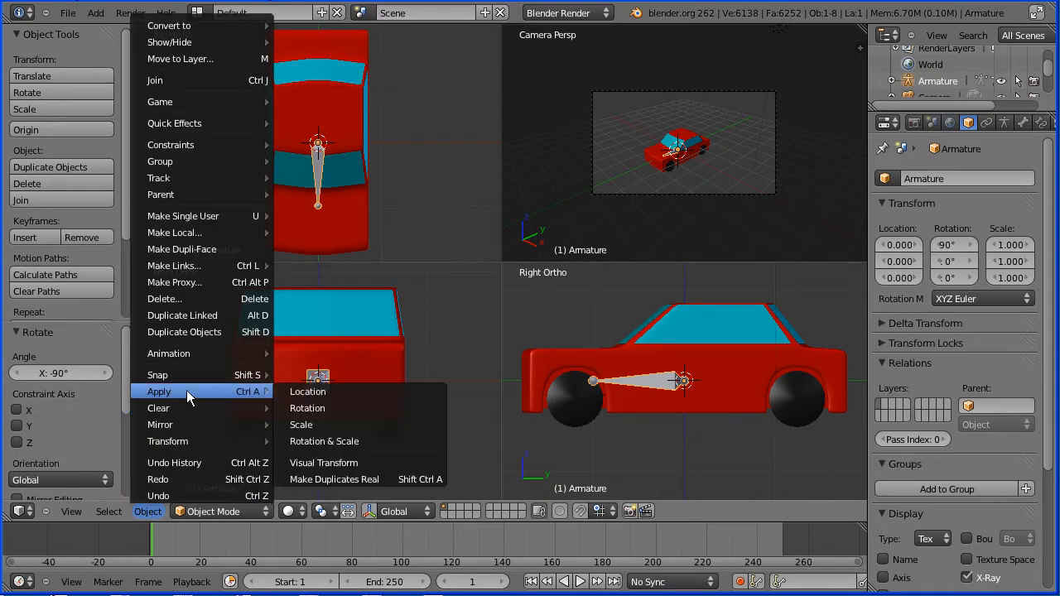
pyautogui.click(307, 408)
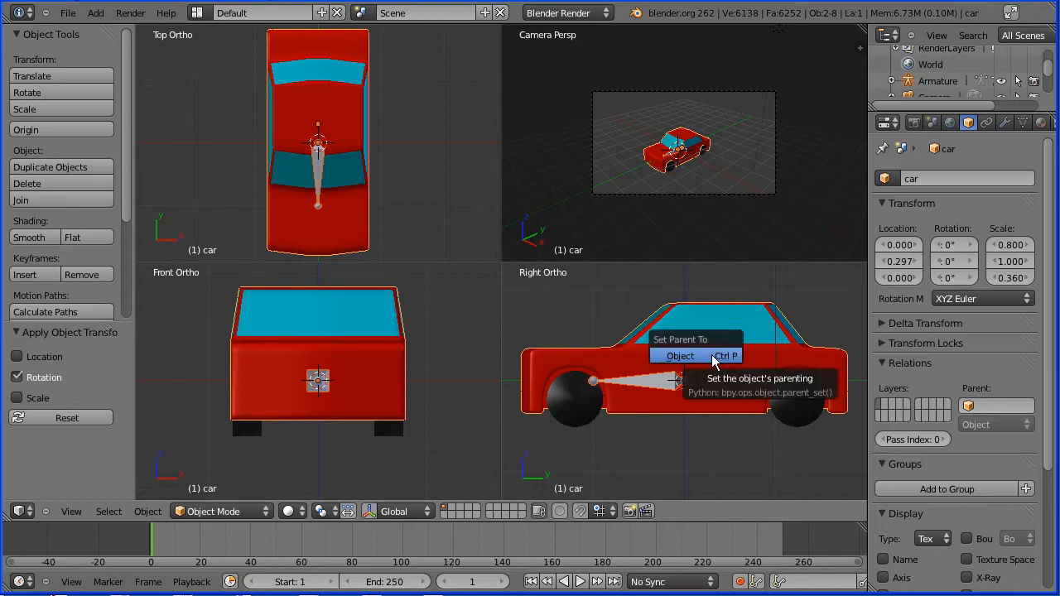
pyautogui.click(679, 355)
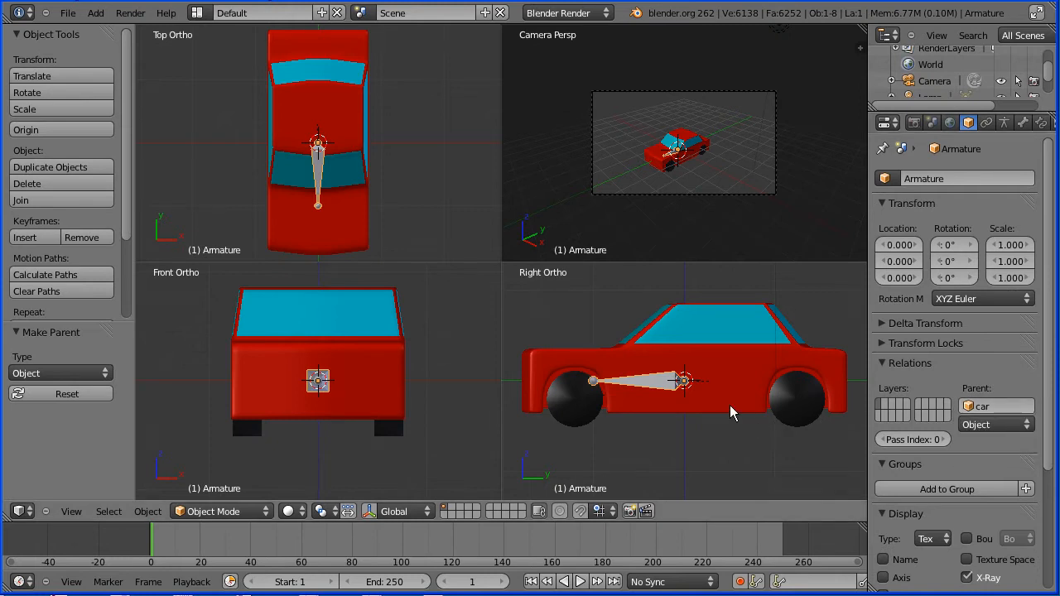
pyautogui.moveTo(733, 413)
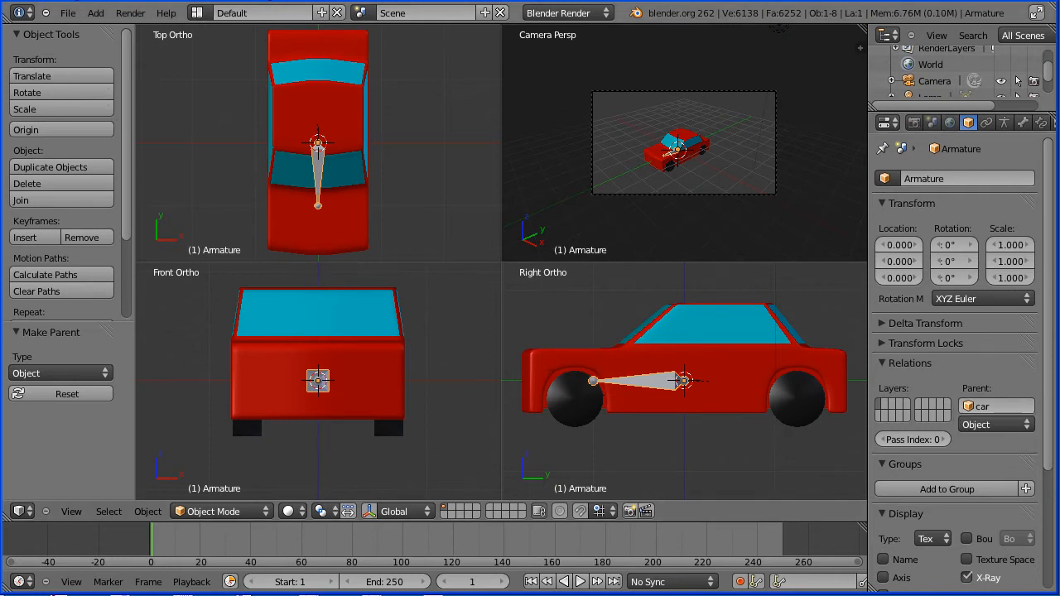
# Step: In Edit Mode with X-Axis Mirror, extrude, disconnect and move the mirrored bones outward
pyautogui.click(222, 511)
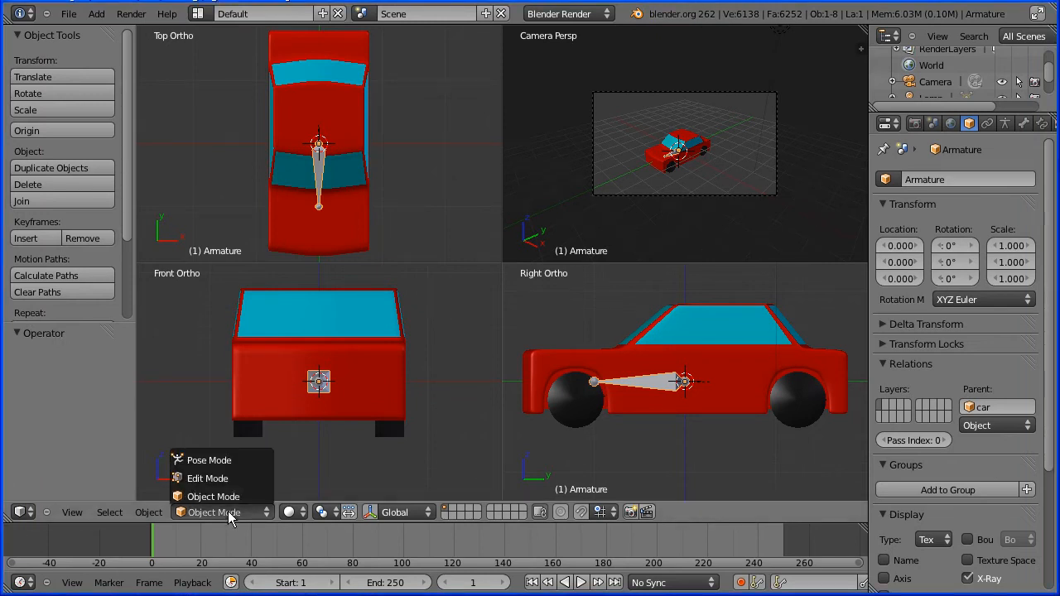
pyautogui.click(208, 478)
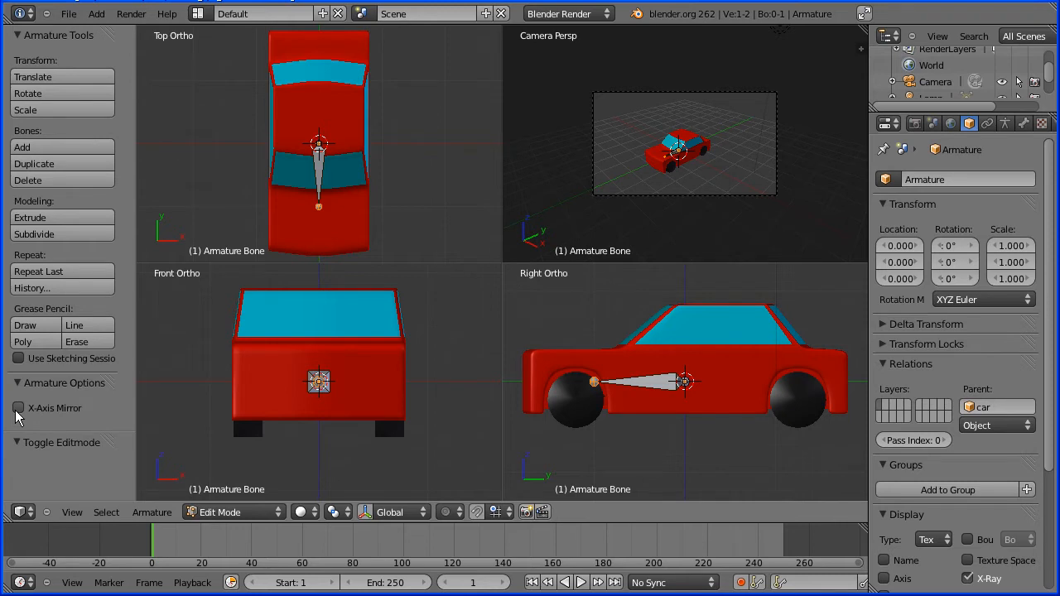
pyautogui.click(18, 408)
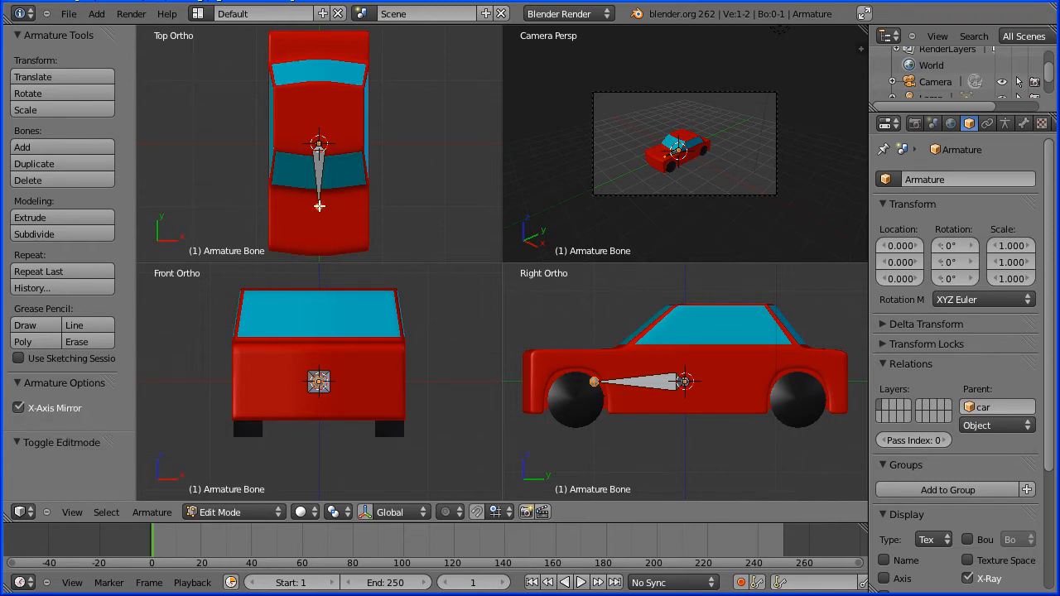
pyautogui.moveTo(316, 229)
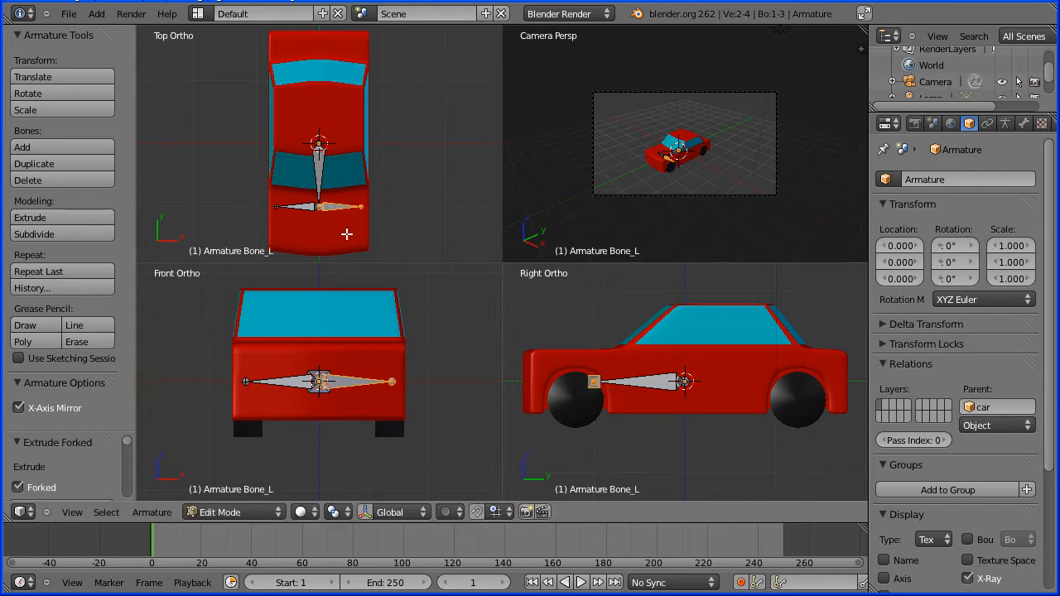
pyautogui.moveTo(290, 235)
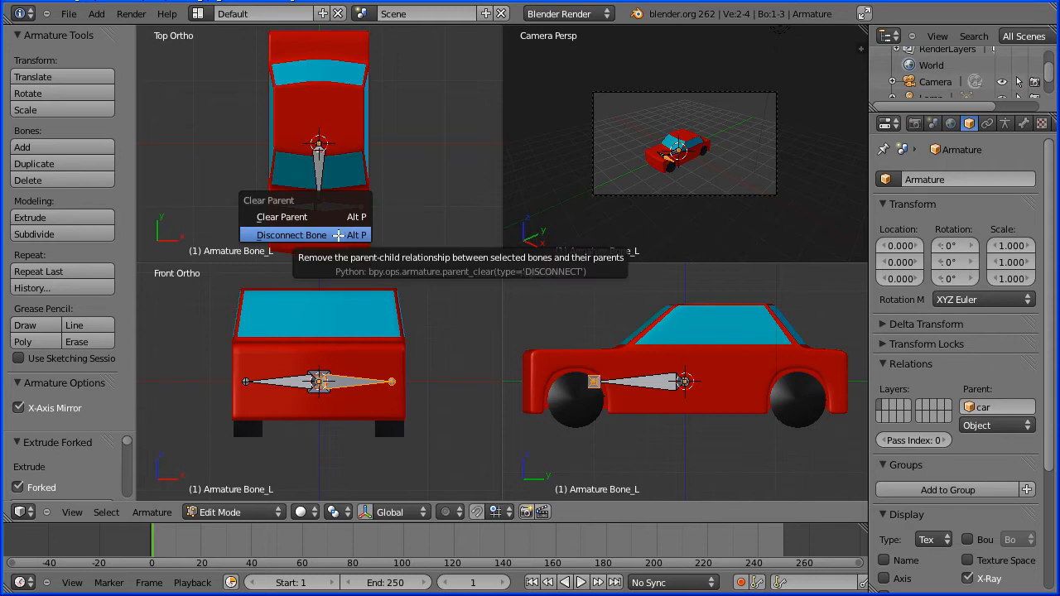
pyautogui.click(290, 234)
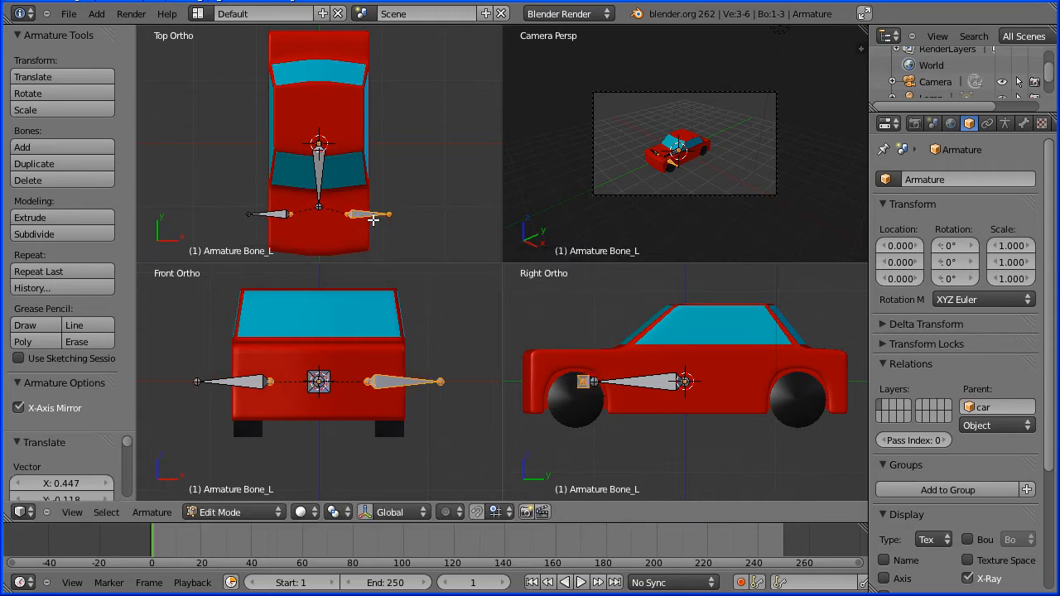
pyautogui.click(232, 511)
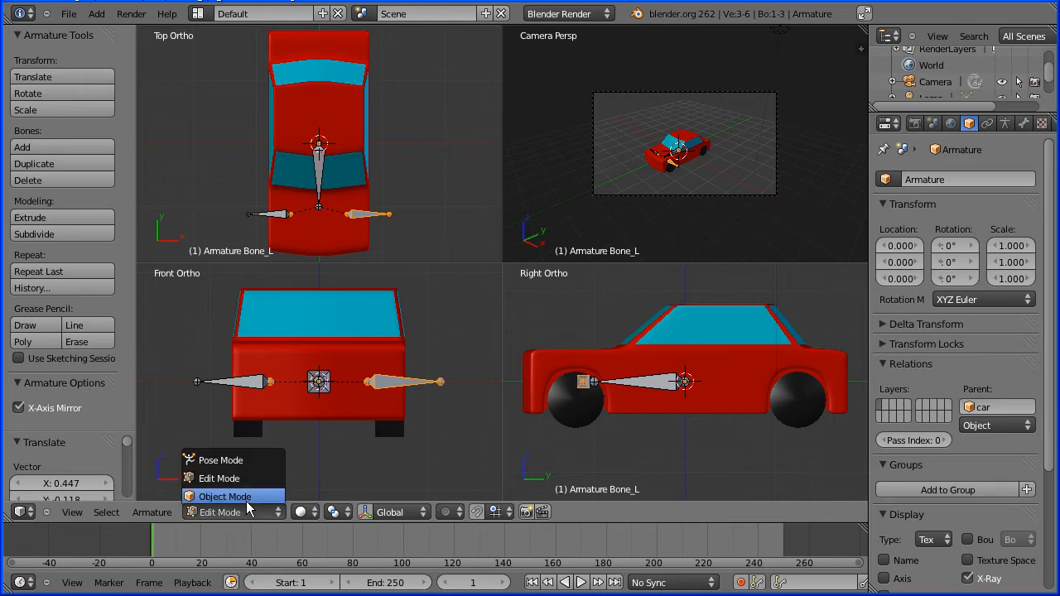
# Step: Snap the 3D cursor to the wheel centre, then snap Bone_L's head onto it
pyautogui.click(225, 496)
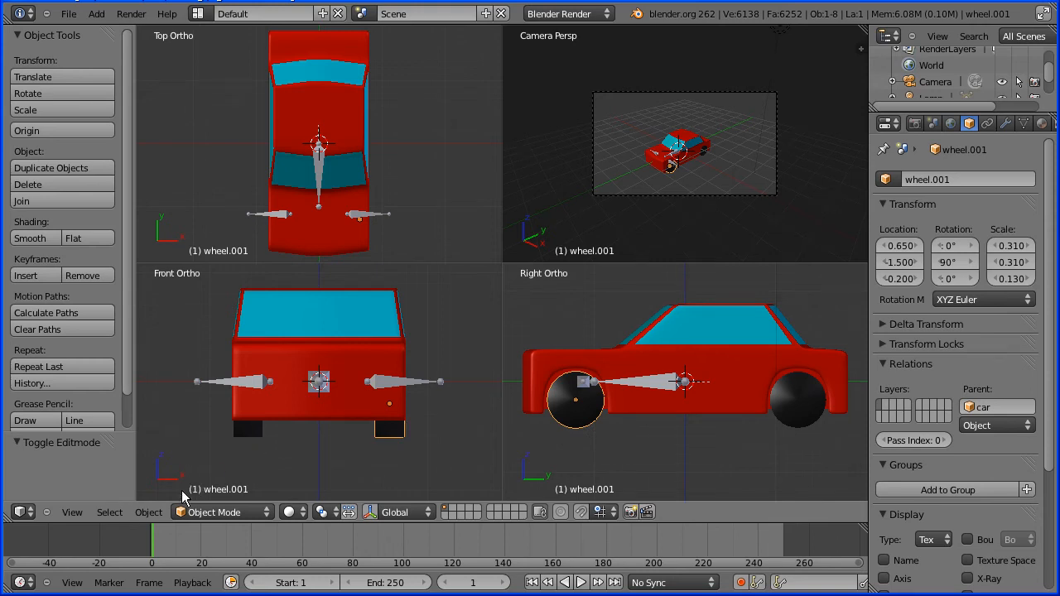
pyautogui.click(149, 512)
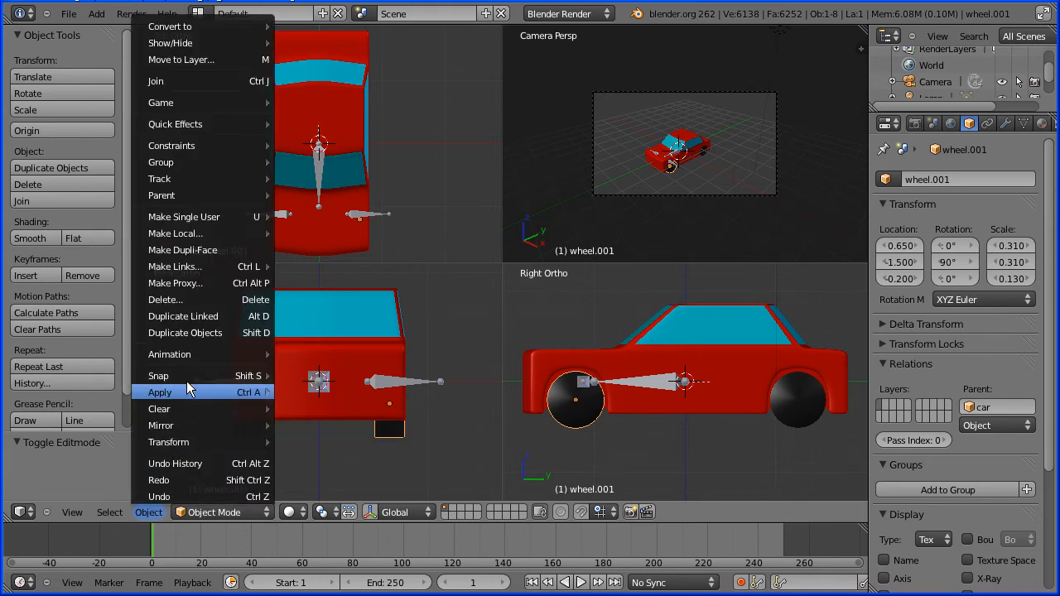
pyautogui.moveTo(166, 376)
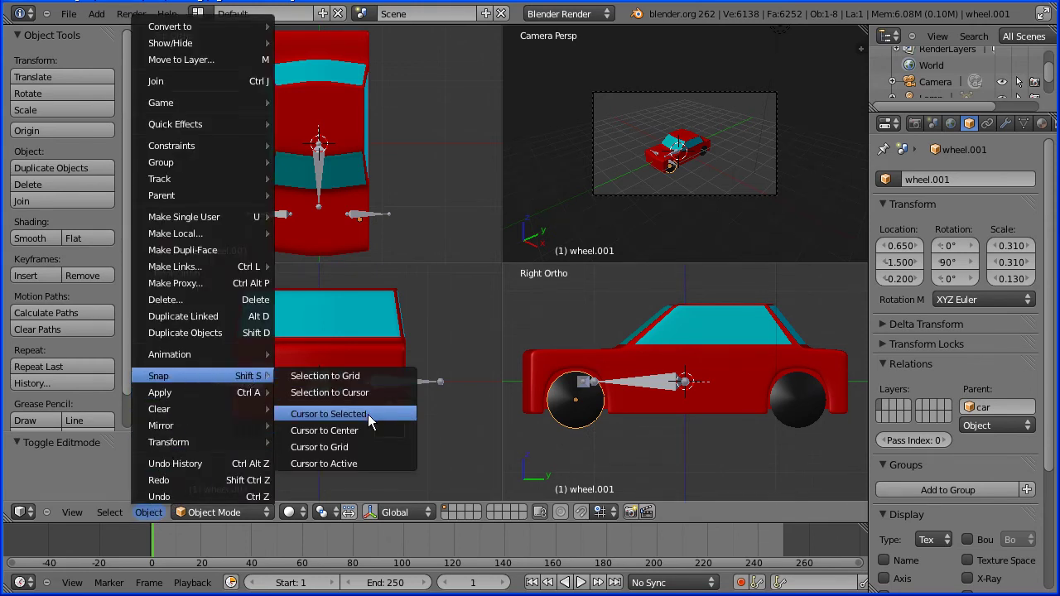
pyautogui.click(328, 413)
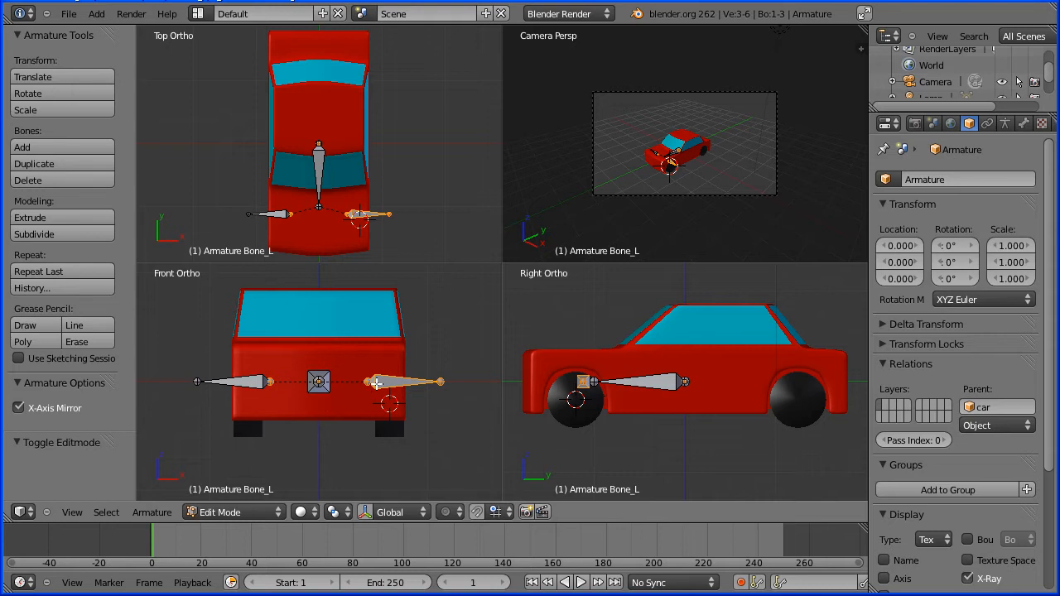
pyautogui.click(152, 513)
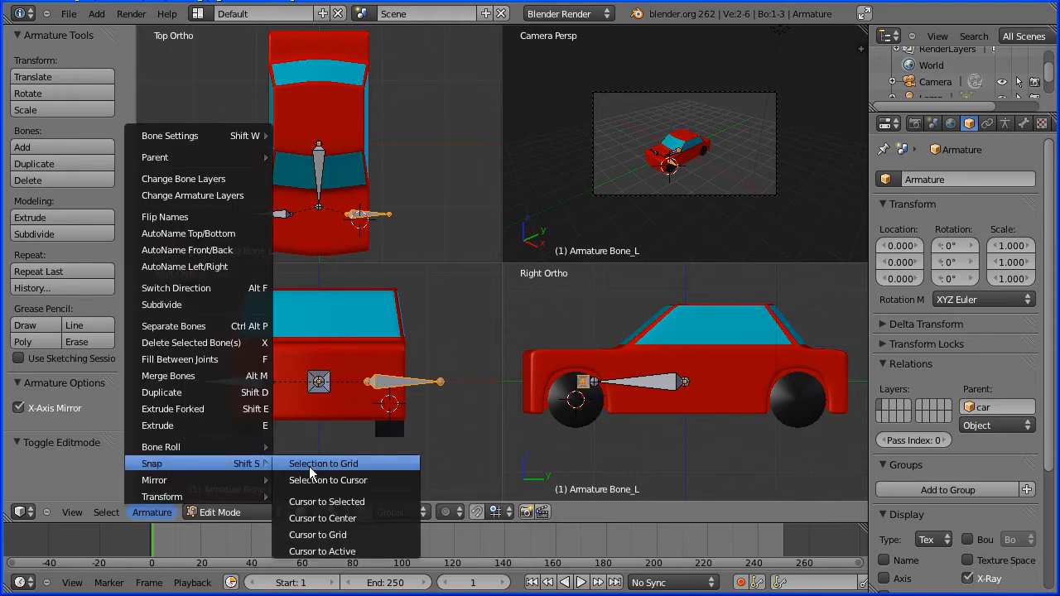
pyautogui.click(322, 463)
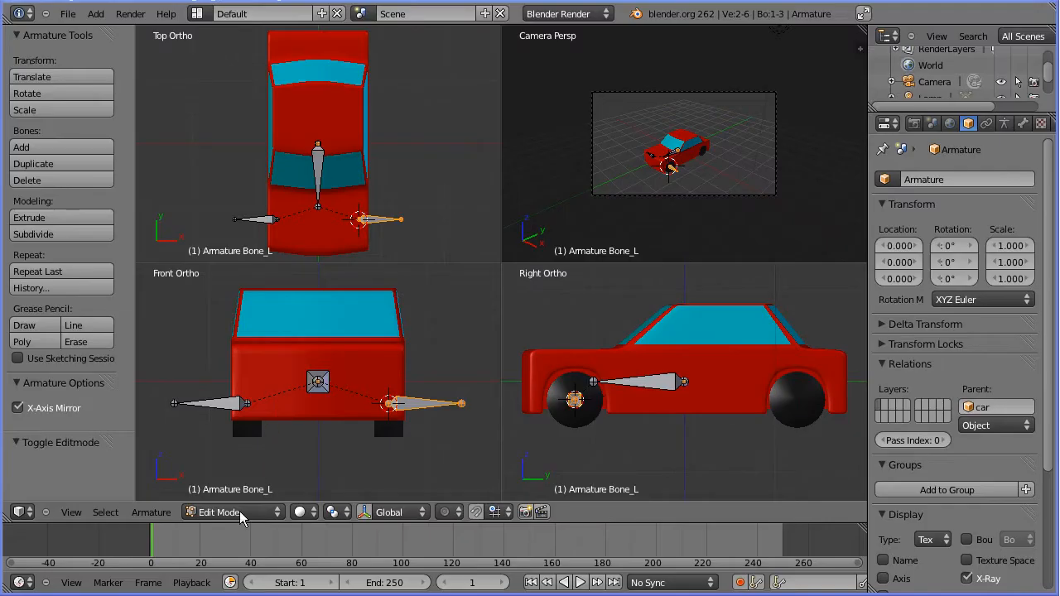
# Step: Switch to Pose Mode and add an Inverse Kinematics constraint to Bone_L
pyautogui.click(219, 512)
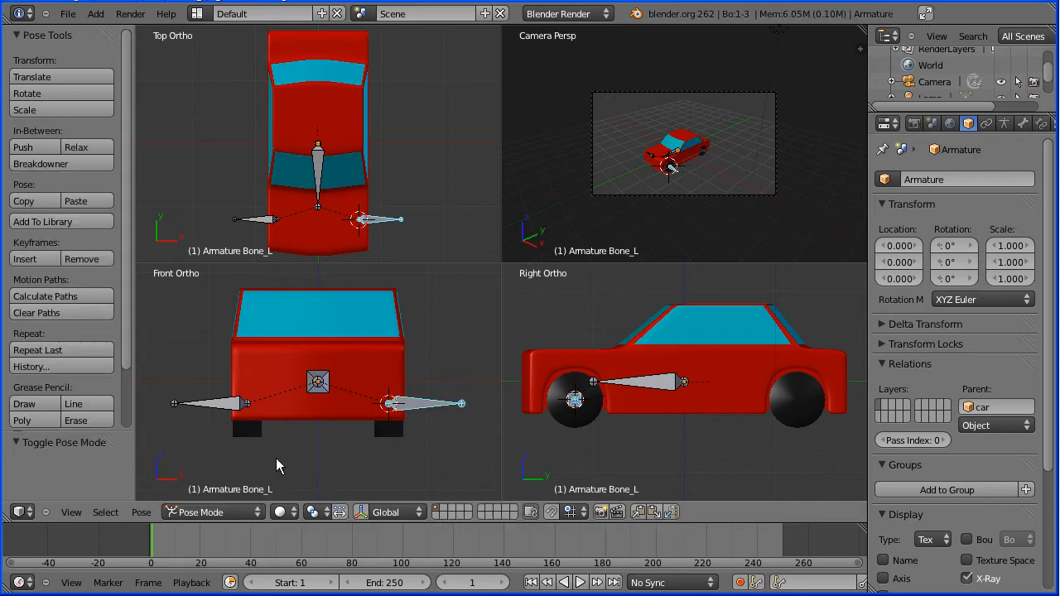
pyautogui.moveTo(1041, 123)
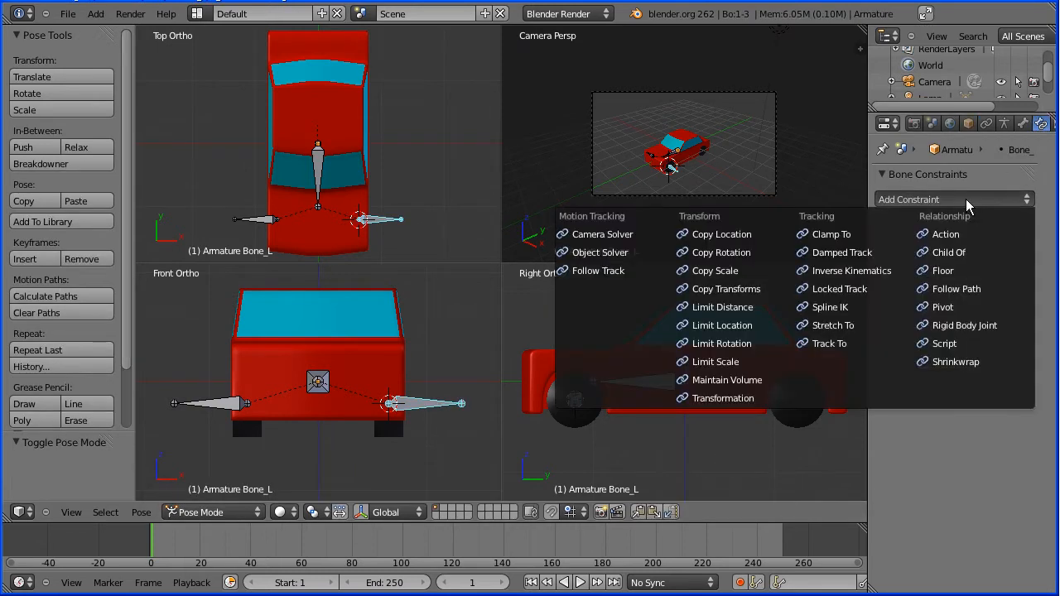
pyautogui.click(851, 271)
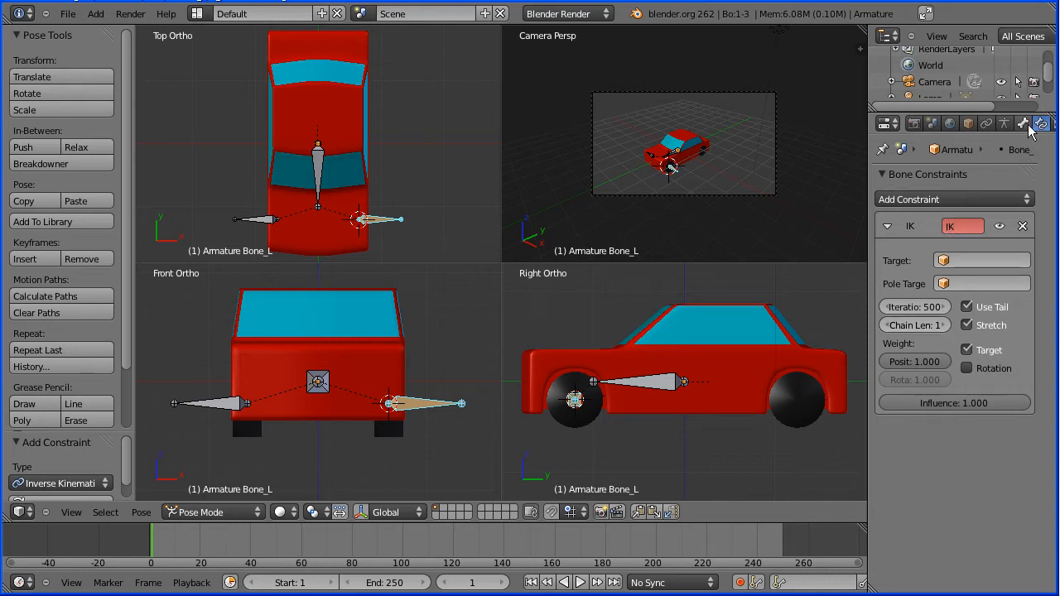
# Step: Lock Bone_L's IK on X and Y, limit Z to ±50°, test steering, select Bone_R
pyautogui.click(1030, 124)
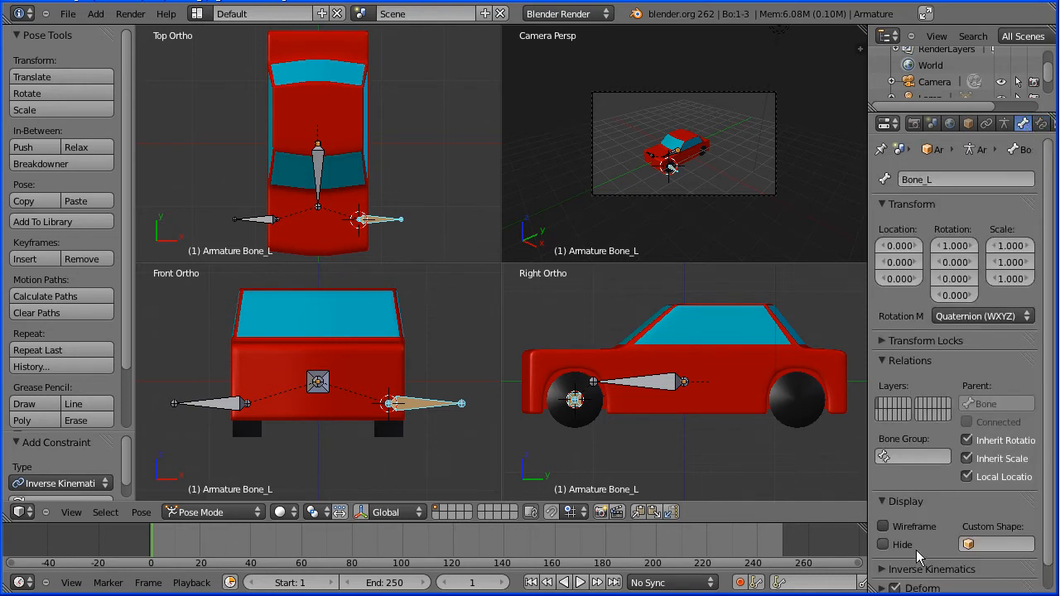
pyautogui.moveTo(886, 579)
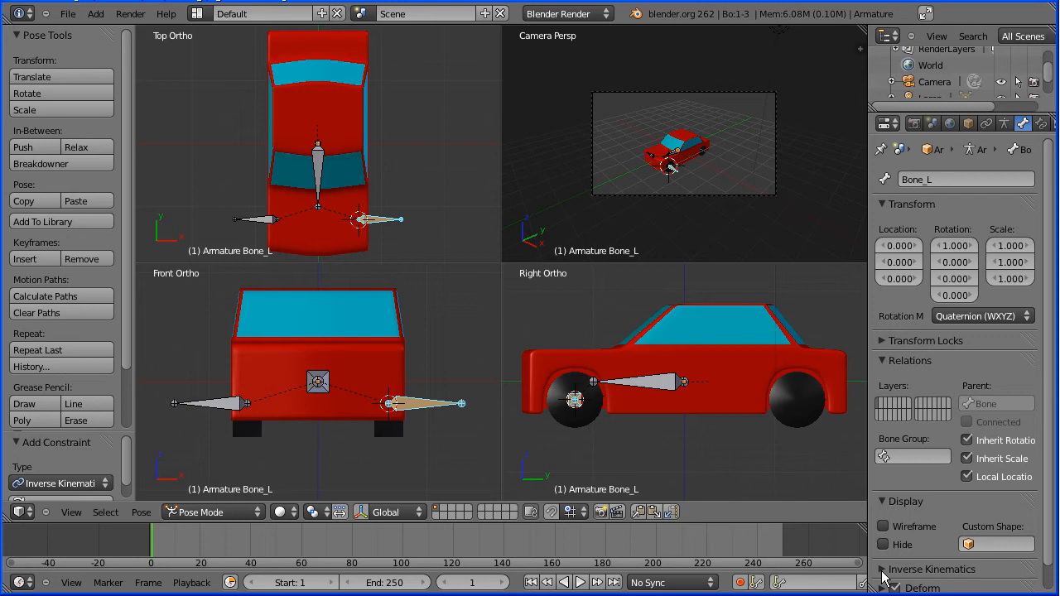
pyautogui.scroll(-3)
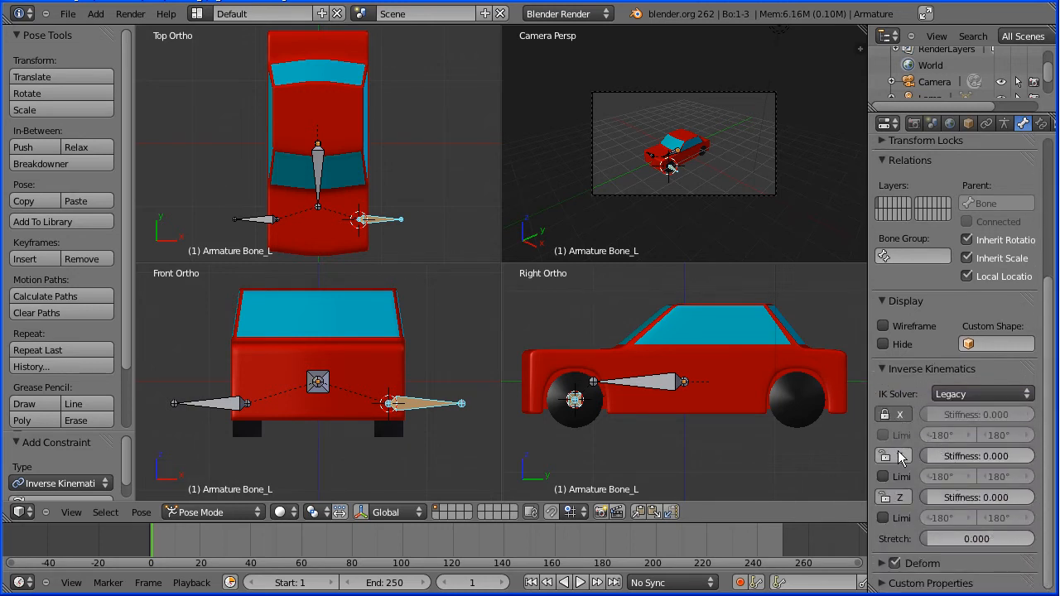
pyautogui.click(884, 455)
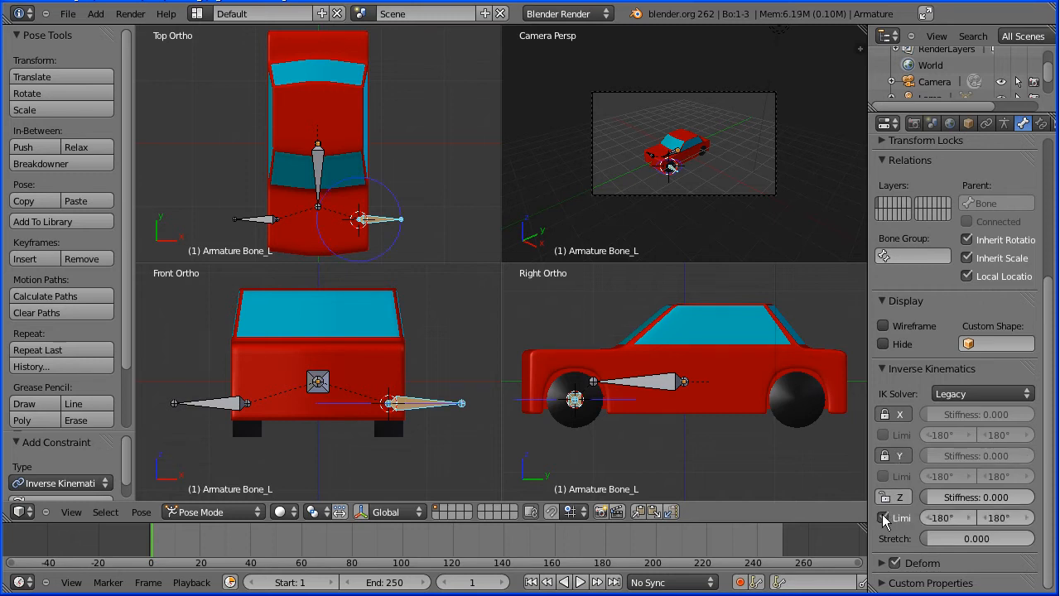
pyautogui.click(886, 517)
pyautogui.write('-50')
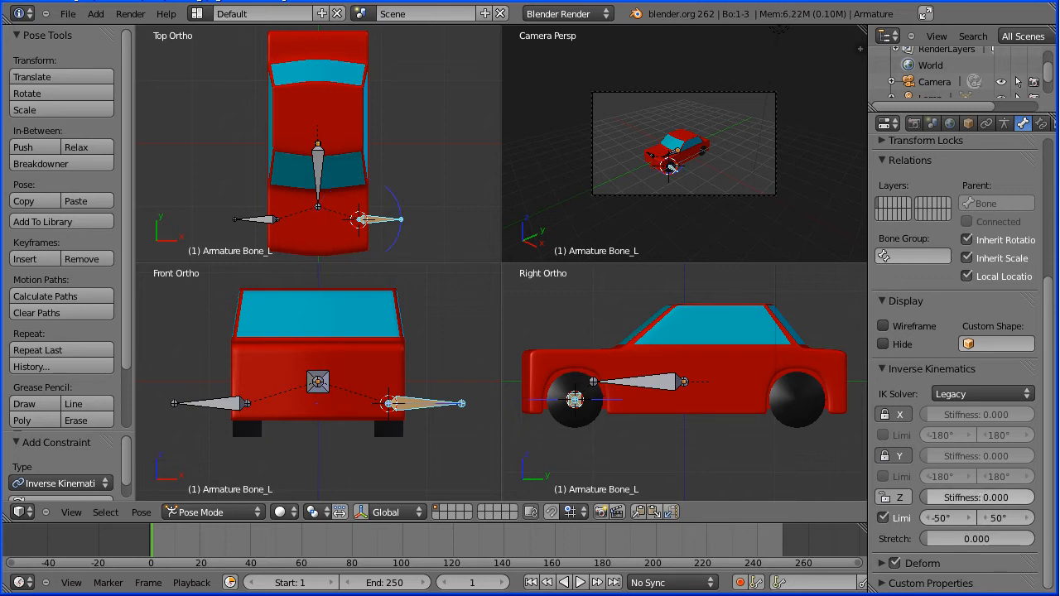
pyautogui.moveTo(927, 497); pyautogui.dragTo(978, 497)
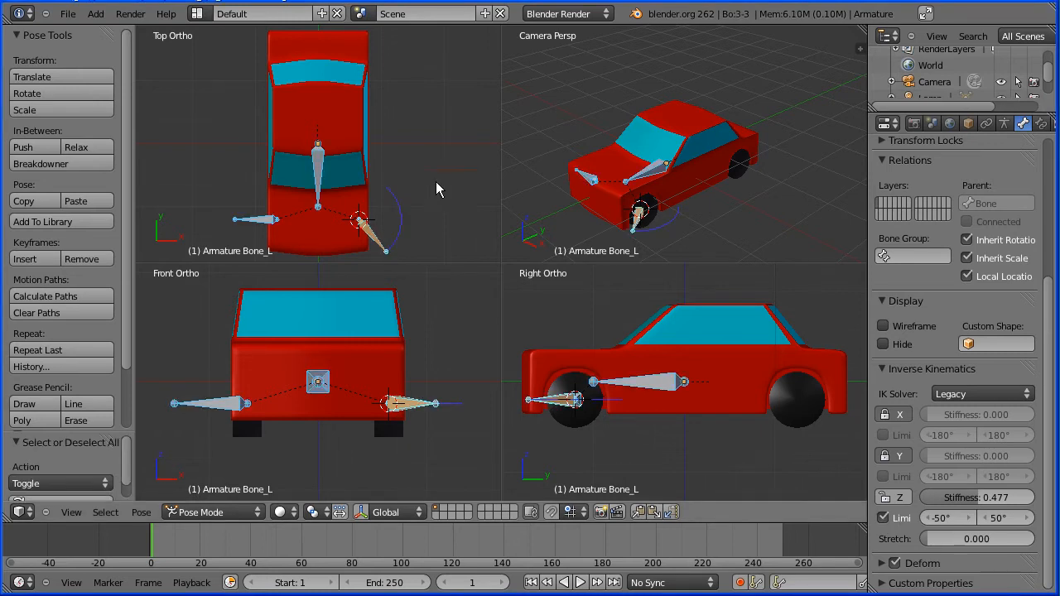
pyautogui.click(141, 512)
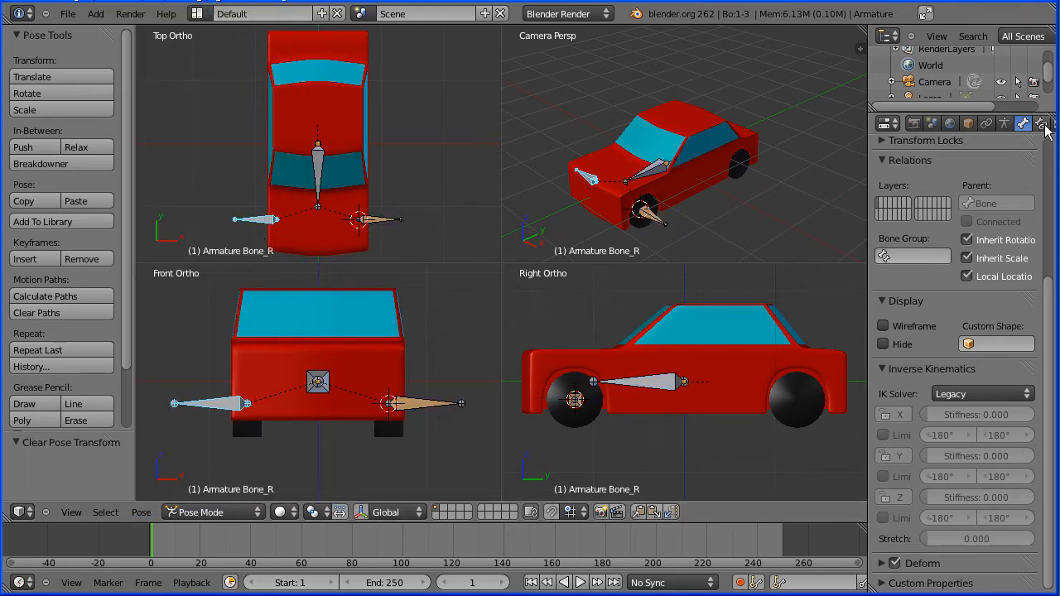
# Step: Add a Copy Rotation constraint to Bone_R targeting Armature's Bone_L on X, Y, Z
pyautogui.click(1042, 123)
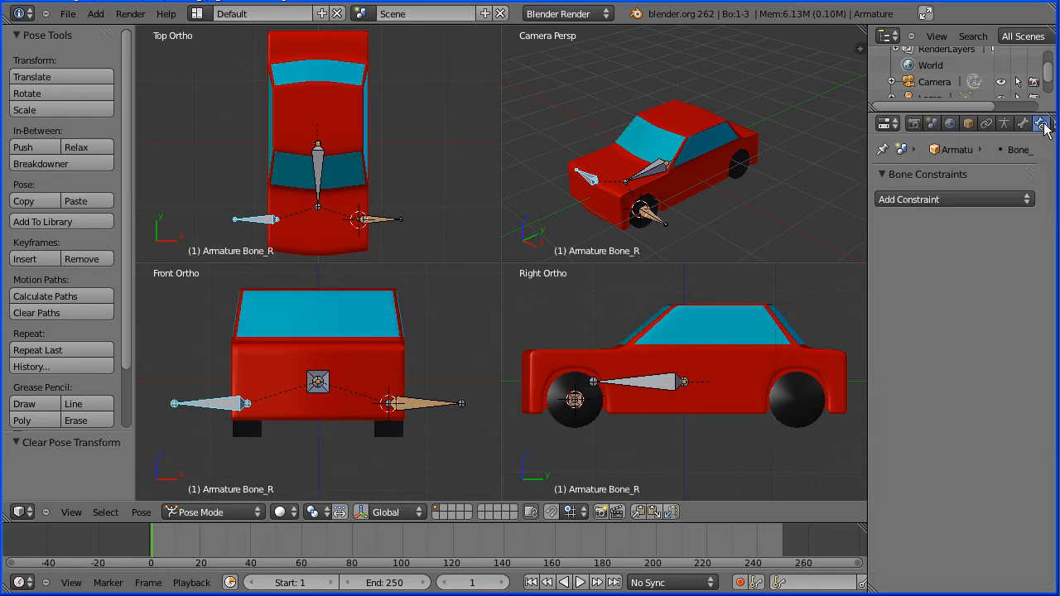
pyautogui.click(953, 199)
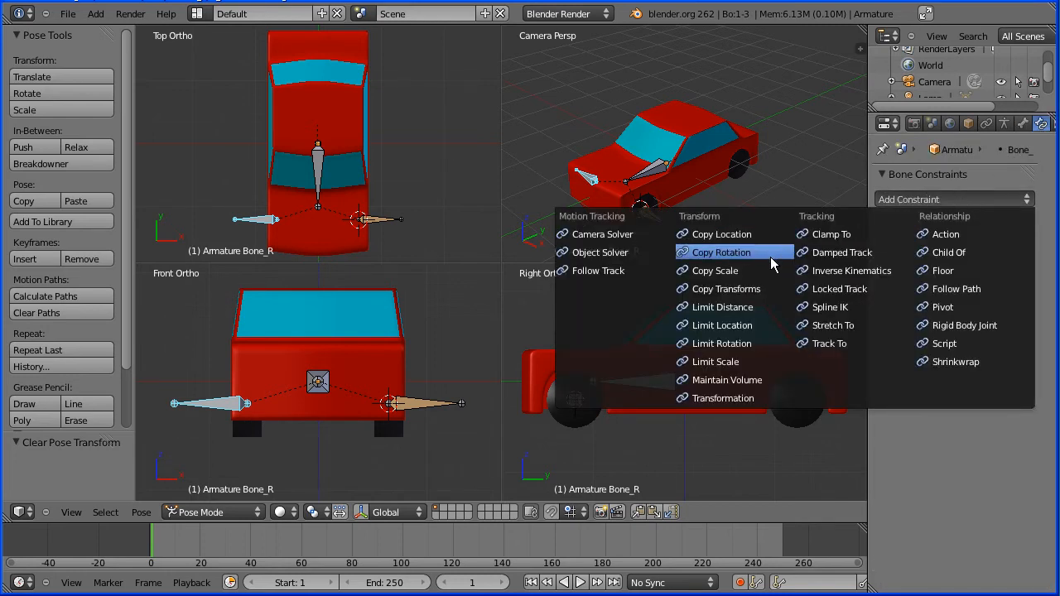
pyautogui.click(721, 252)
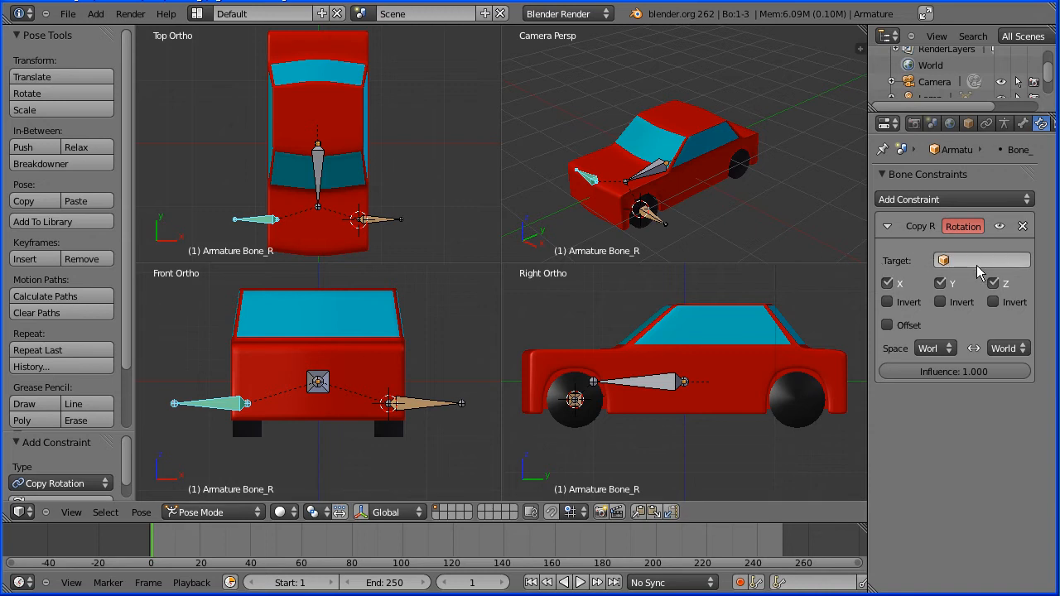
pyautogui.moveTo(982, 260)
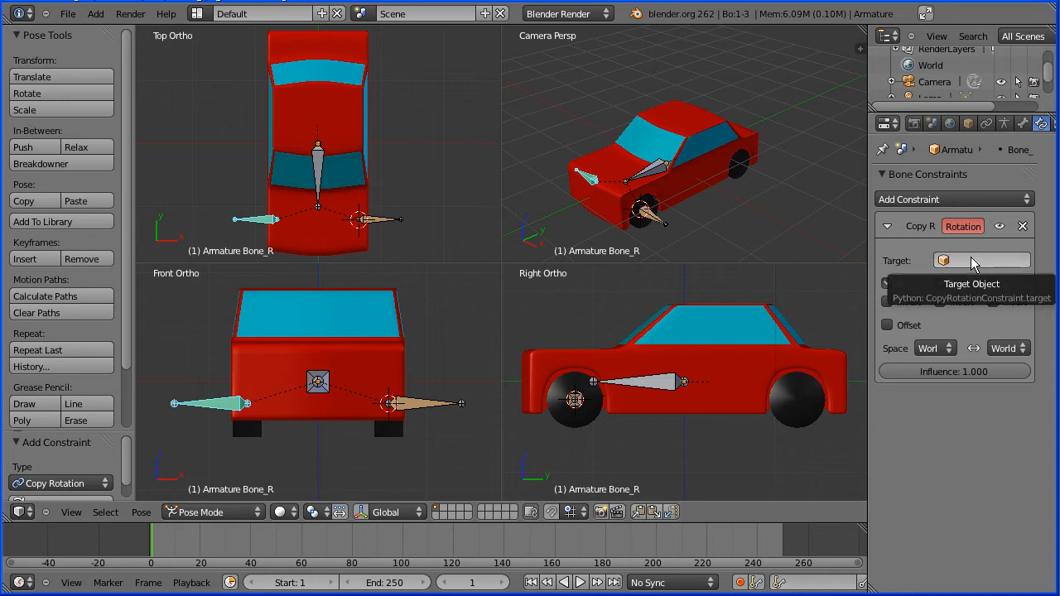
pyautogui.click(982, 260)
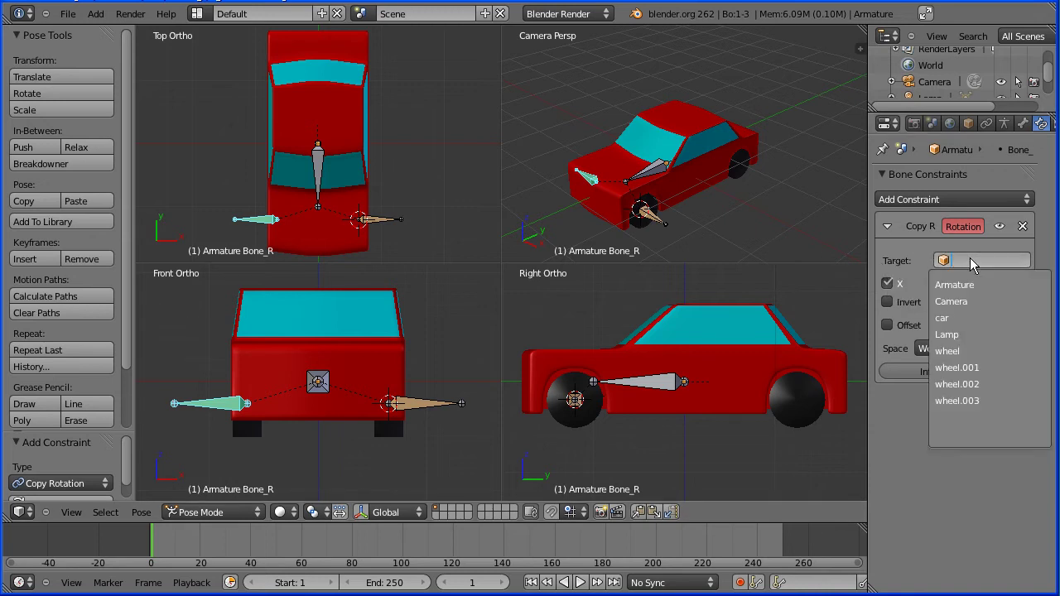
pyautogui.click(954, 284)
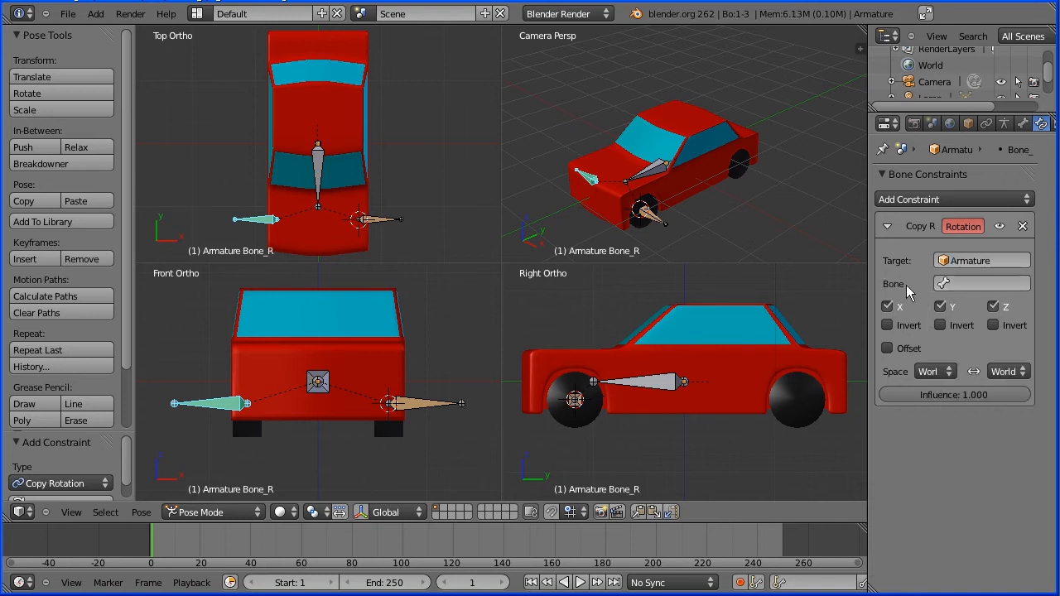
pyautogui.click(981, 284)
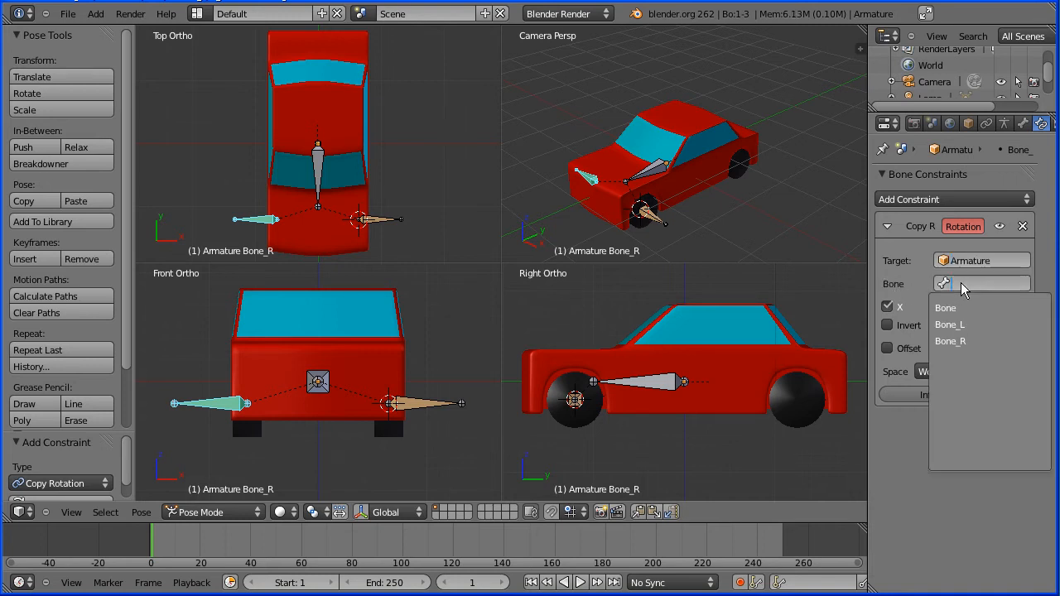
pyautogui.moveTo(957, 325)
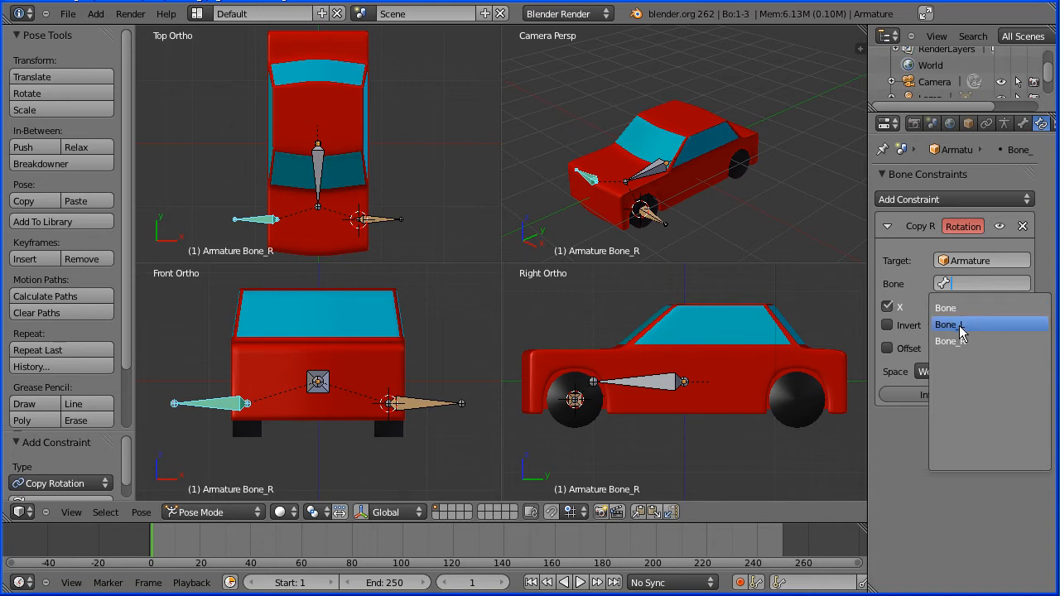
pyautogui.click(959, 324)
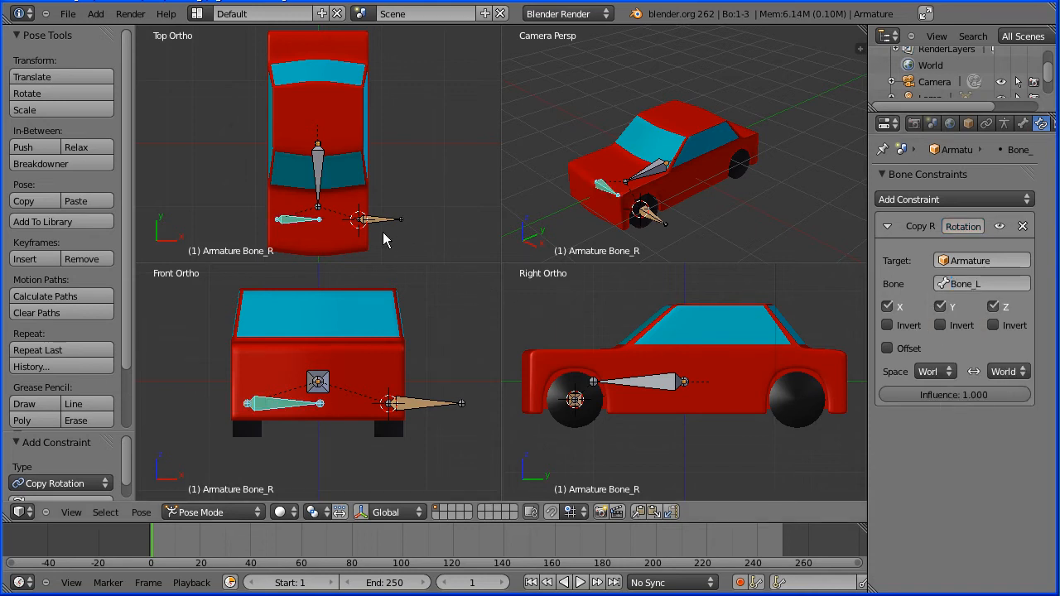
pyautogui.moveTo(312, 228)
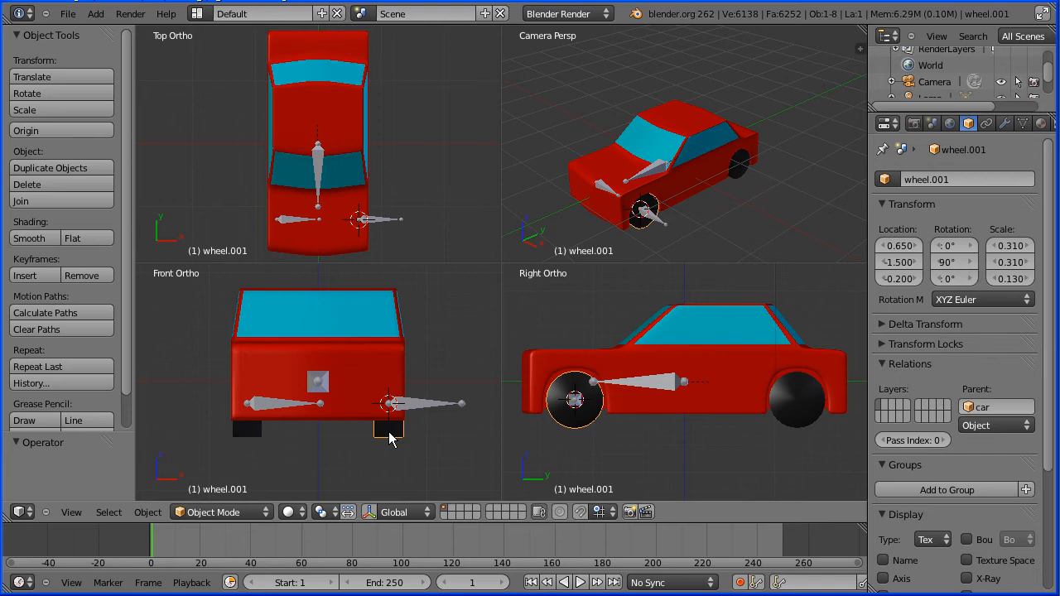
pyautogui.moveTo(392, 441)
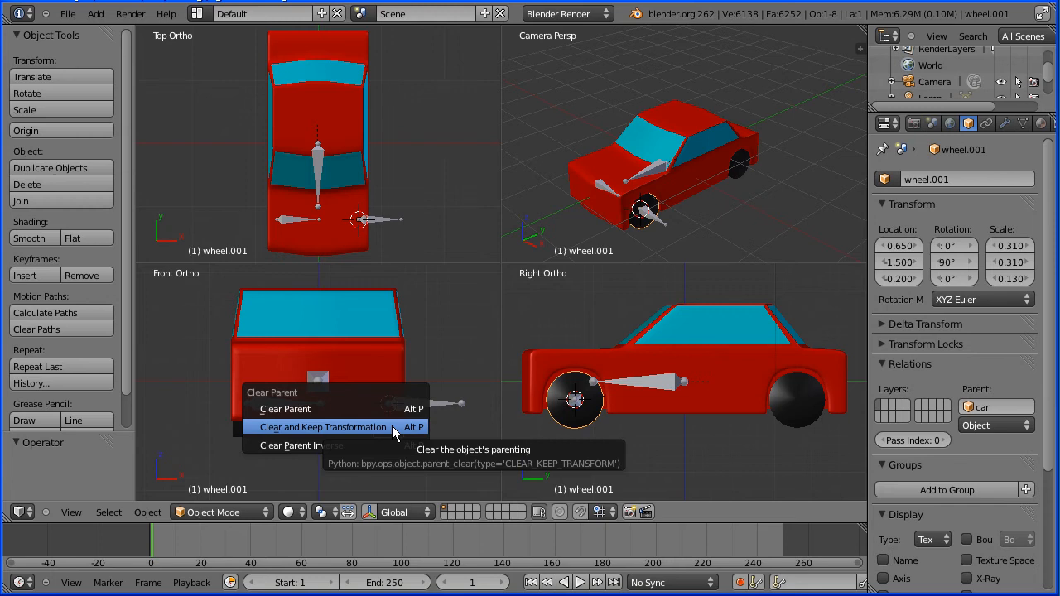
# Step: Clear the parent of wheel.001 and wheel.002, keeping their transformations
pyautogui.click(323, 427)
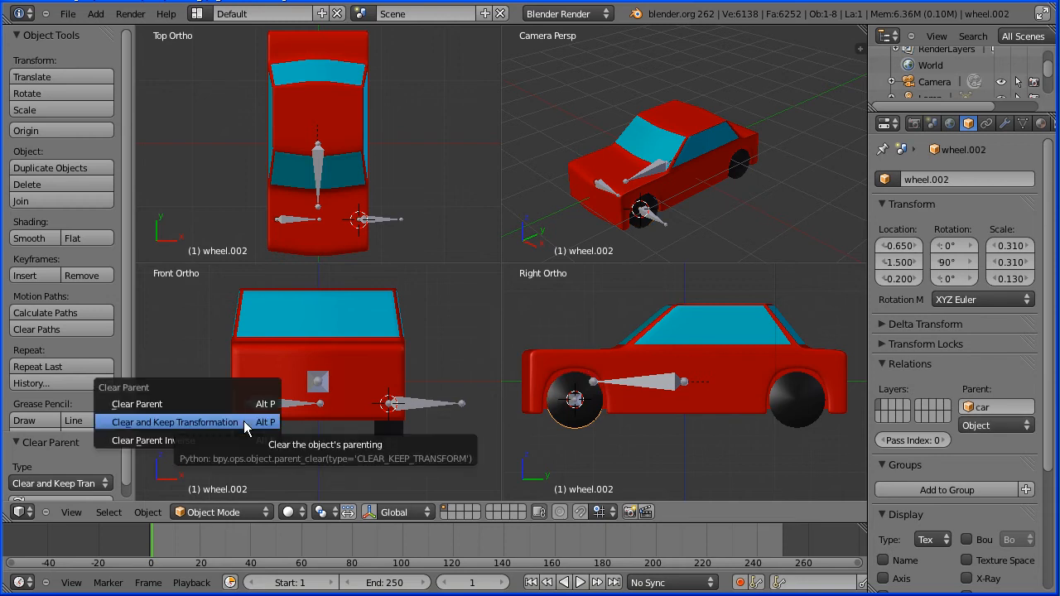
pyautogui.click(174, 422)
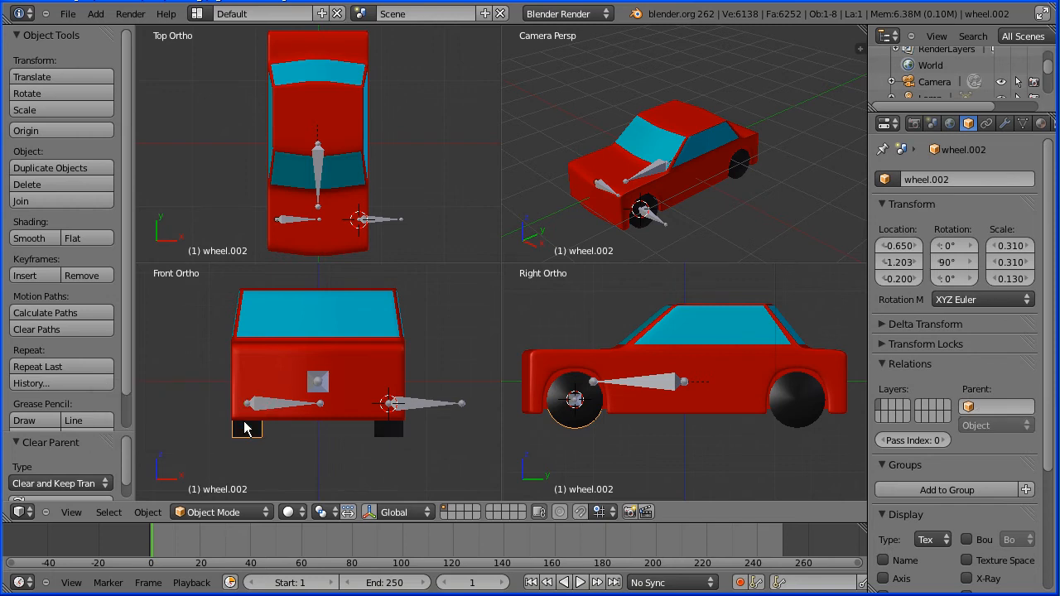
pyautogui.moveTo(203, 379)
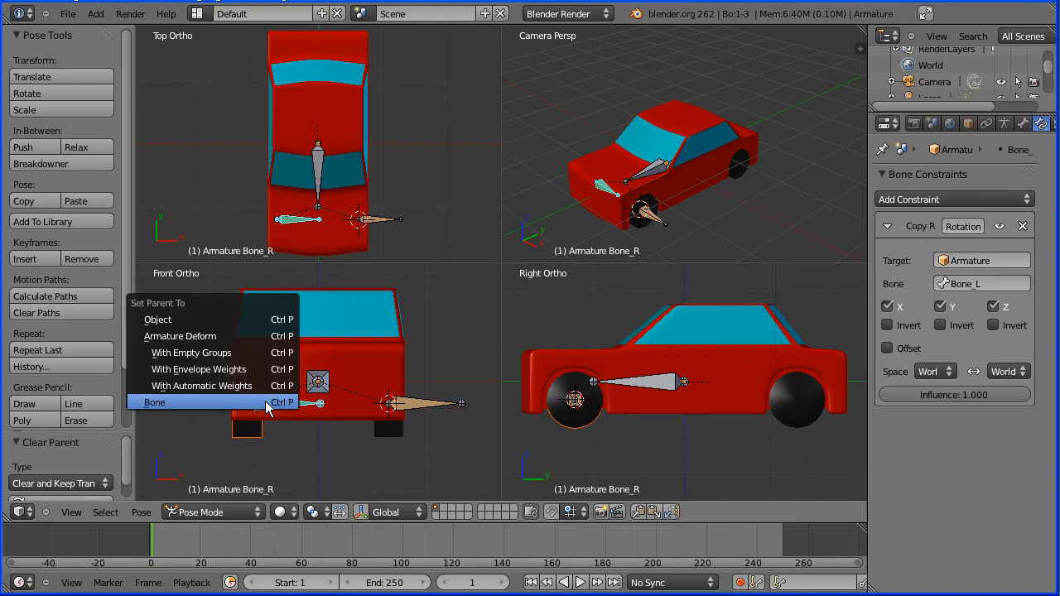
# Step: Parent one front wheel to Bone_R and the other to Bone_L
pyautogui.click(155, 402)
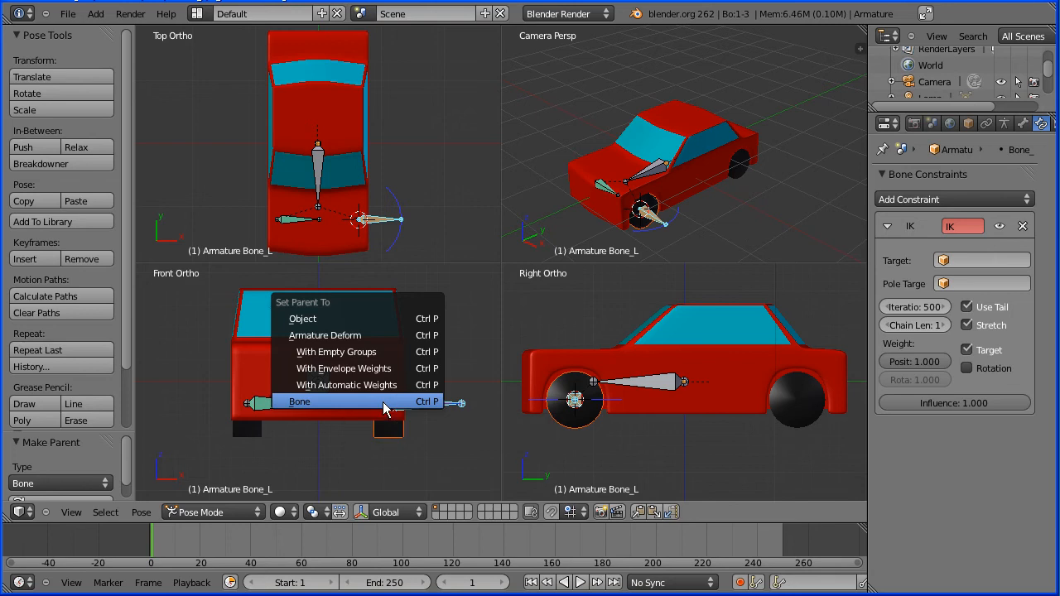
pyautogui.click(299, 401)
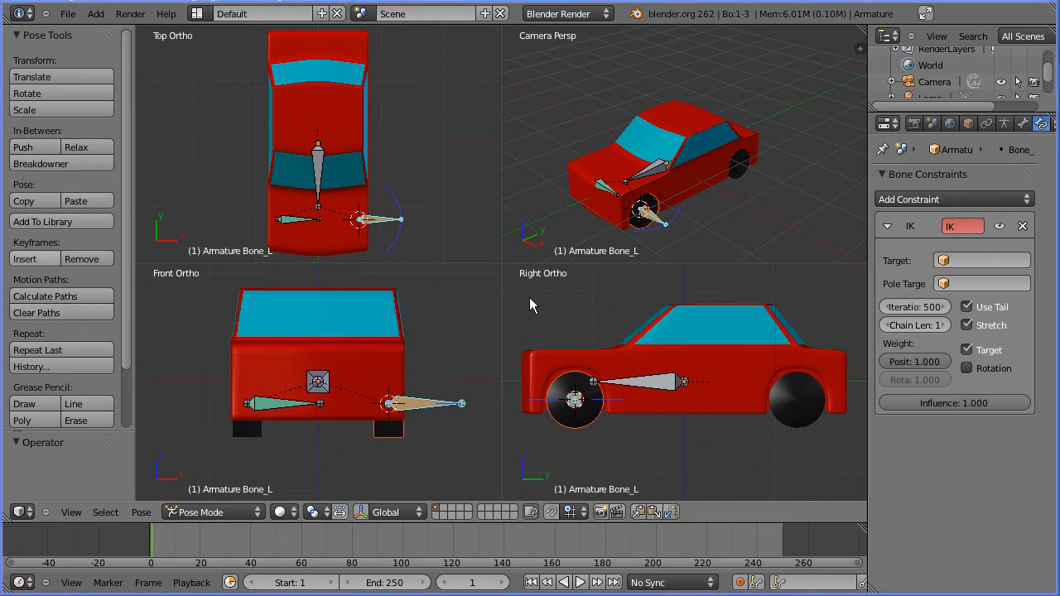
pyautogui.moveTo(678, 239)
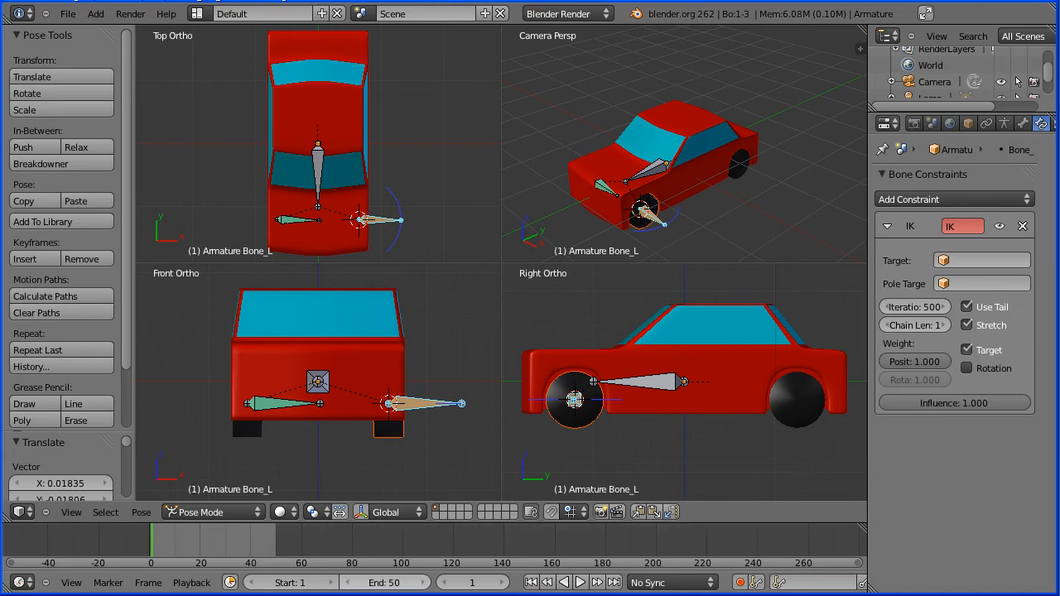
pyautogui.moveTo(613, 380)
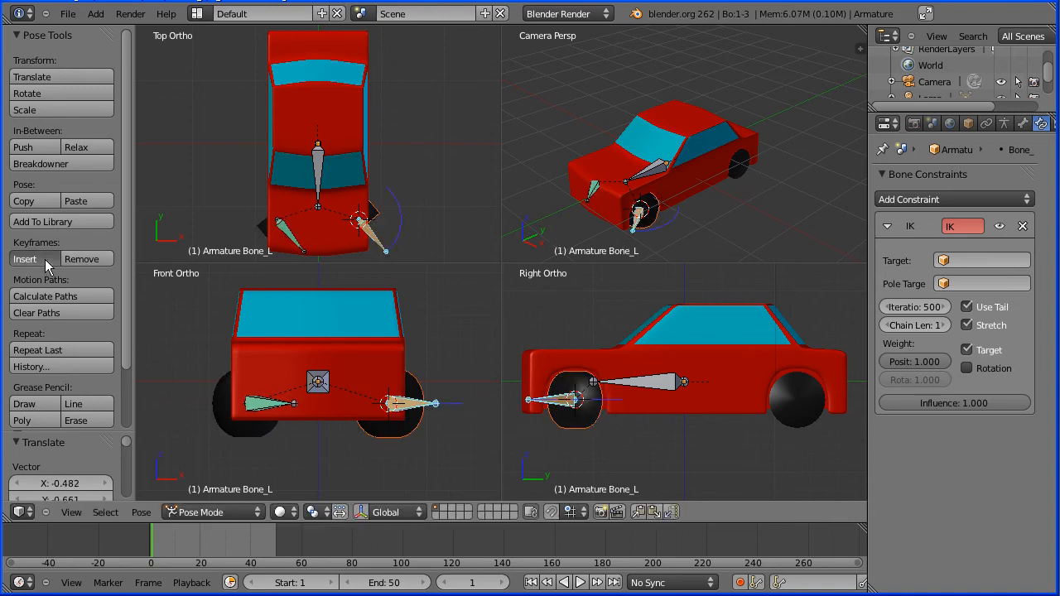
# Step: Keyframe Bone_L's LocRot steering pose at frames 1 and 50, then play it back
pyautogui.click(26, 259)
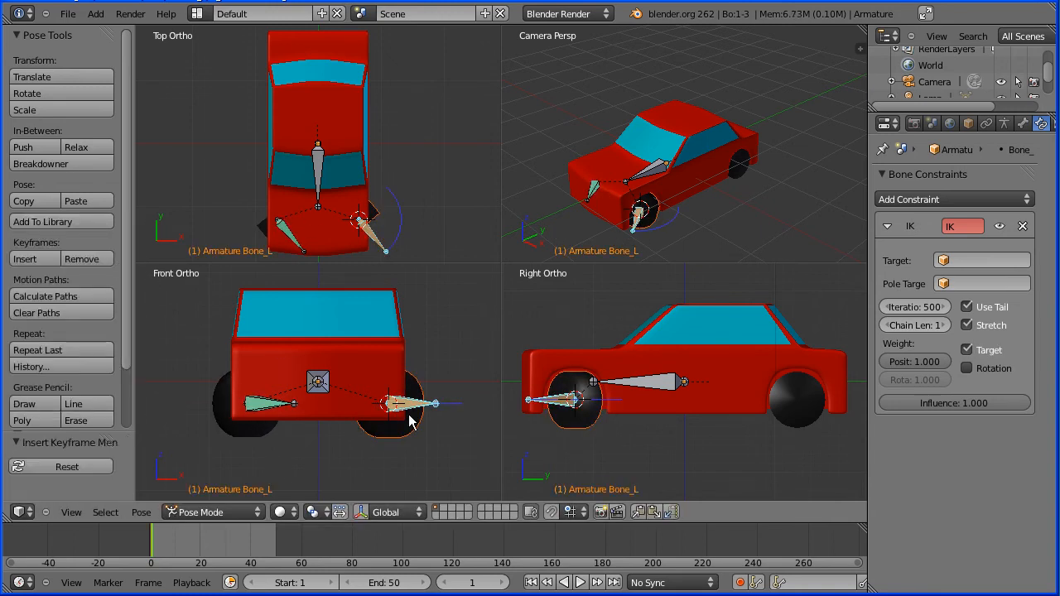
pyautogui.click(607, 582)
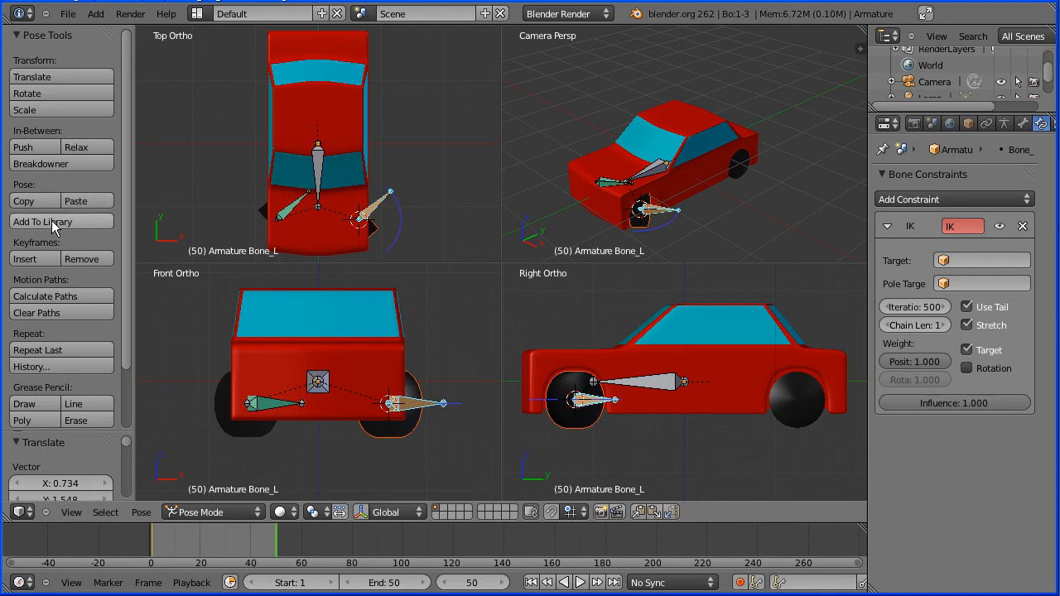
pyautogui.click(24, 258)
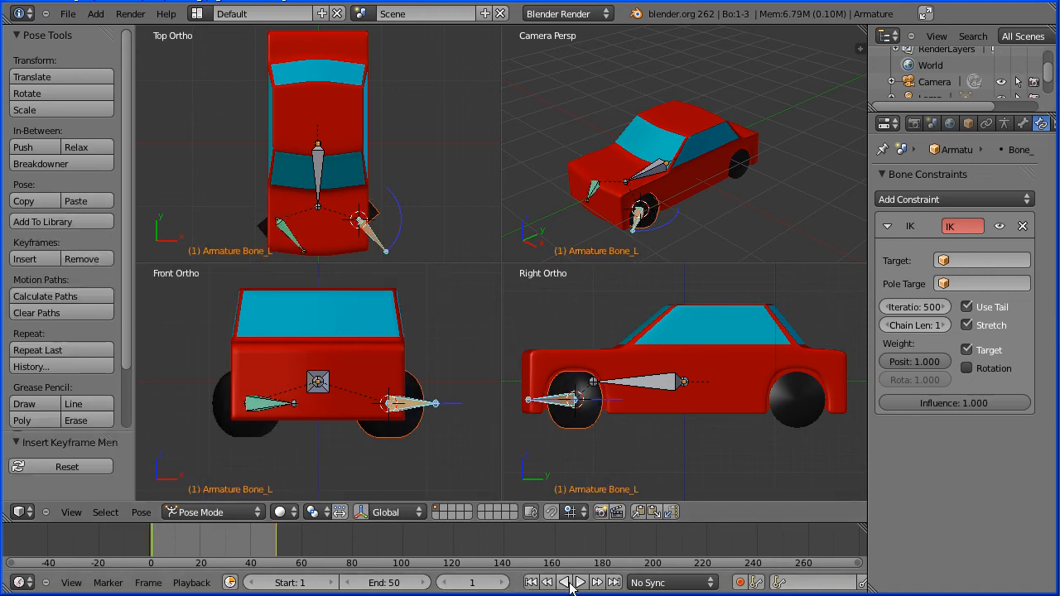
pyautogui.click(580, 582)
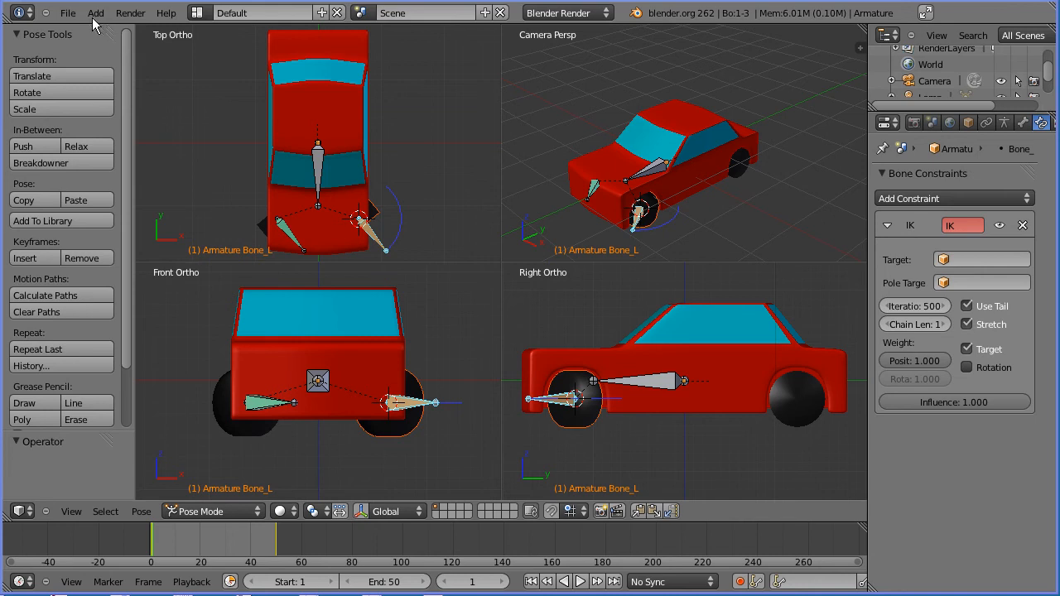
# Step: Load the car rig with the steering target bone and turn off armature X-Ray
pyautogui.click(72, 15)
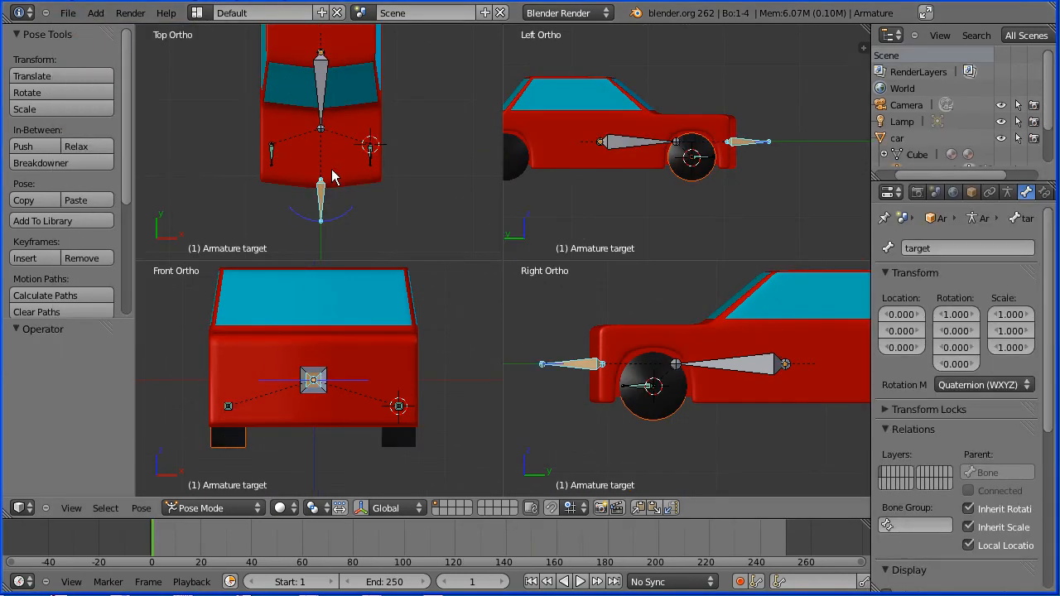
pyautogui.moveTo(298, 162)
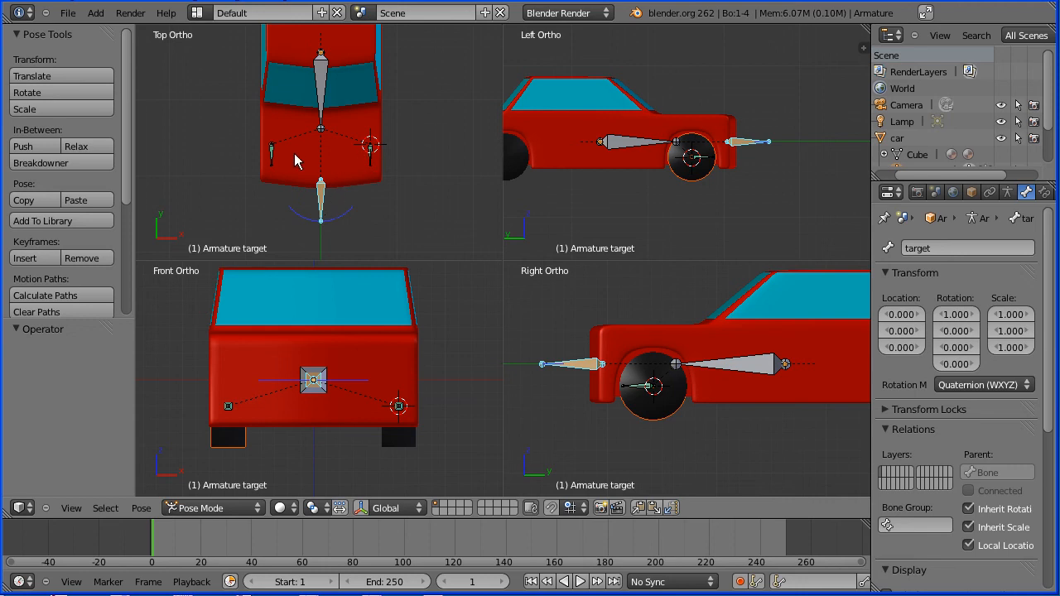
pyautogui.moveTo(321, 211)
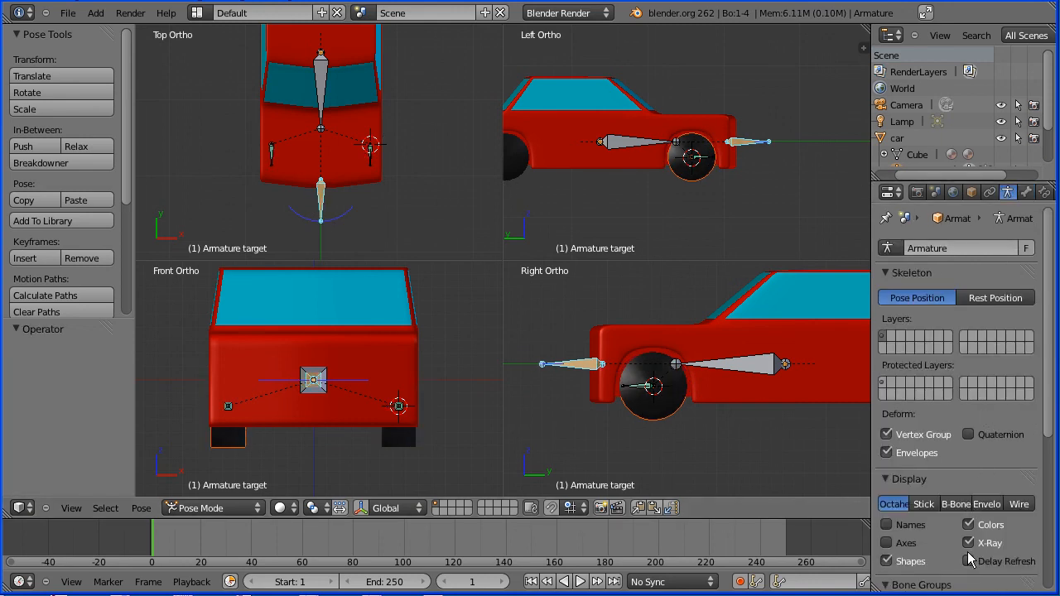
pyautogui.click(968, 547)
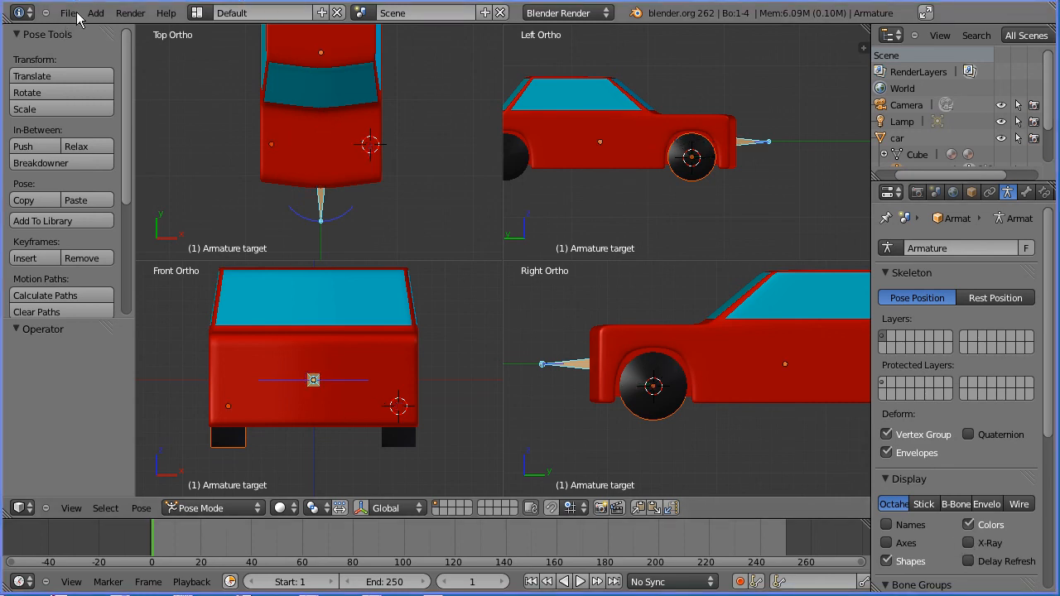
# Step: Reopen rigTut5.blend from the recent files list
pyautogui.click(69, 12)
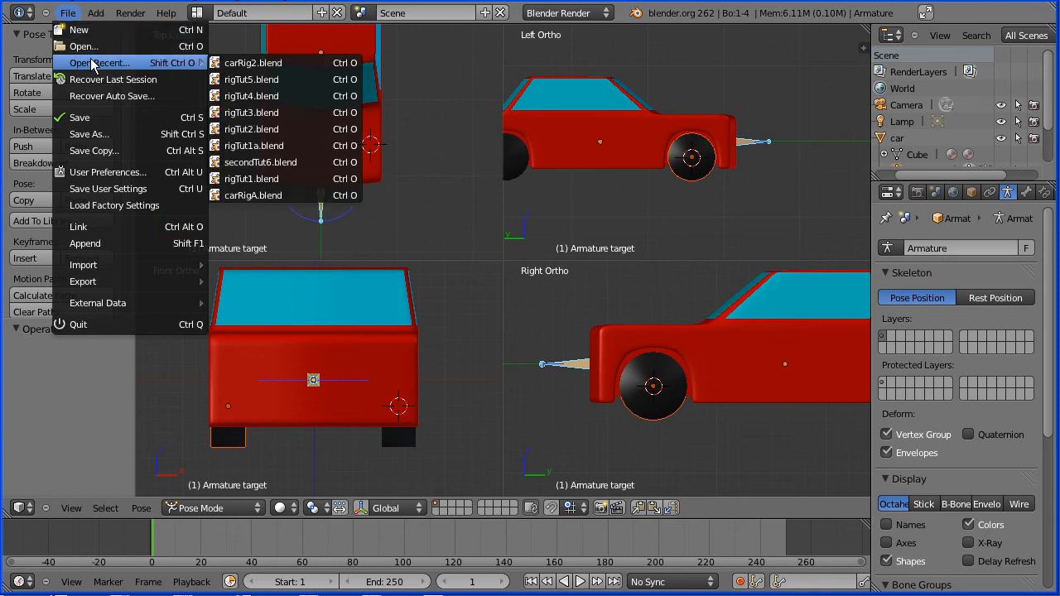
pyautogui.moveTo(251, 79)
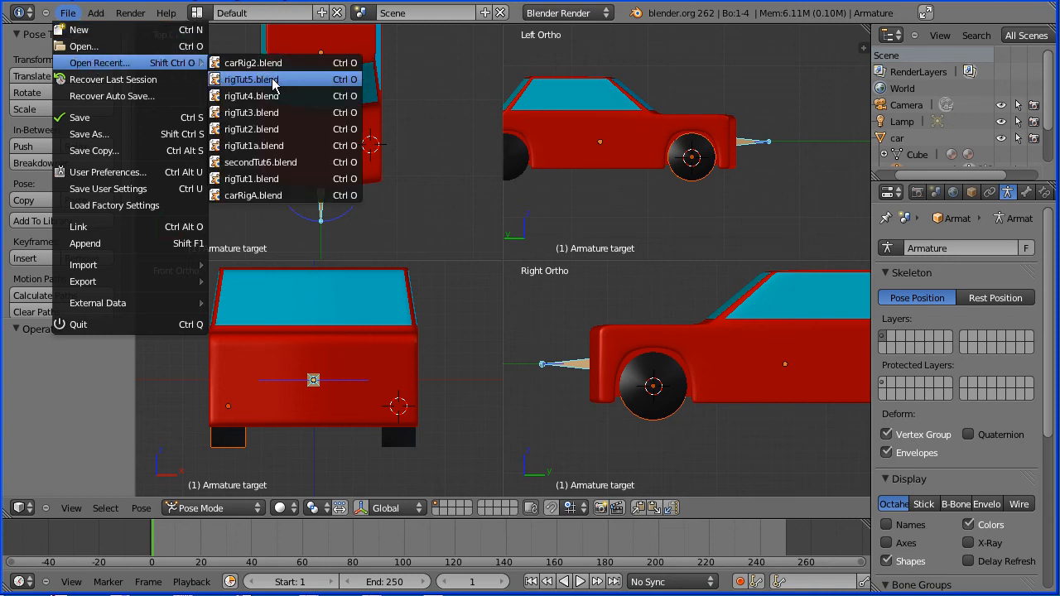
pyautogui.click(251, 79)
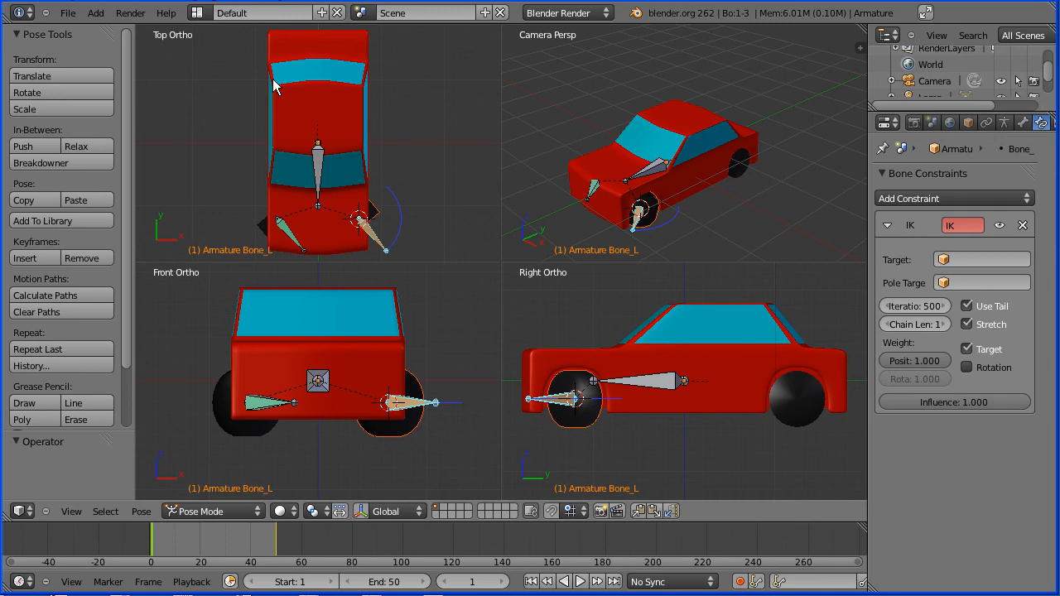
pyautogui.moveTo(242, 91)
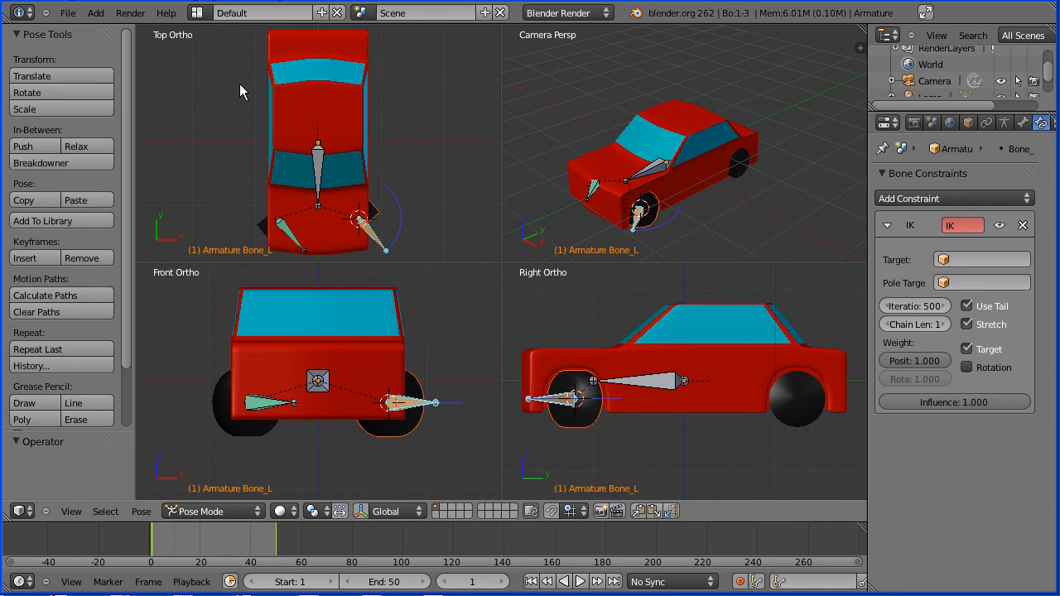